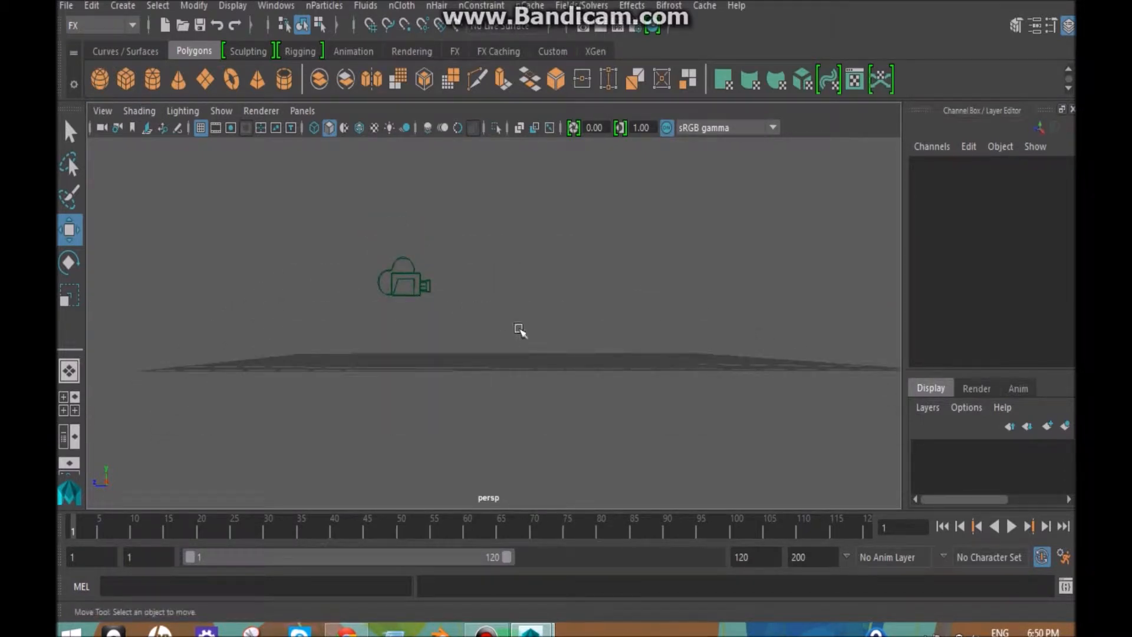
Step: Select the camera in the Maya scene, deselect it, then select it again
{"action": "left_click", "coordinate": [402, 277]}
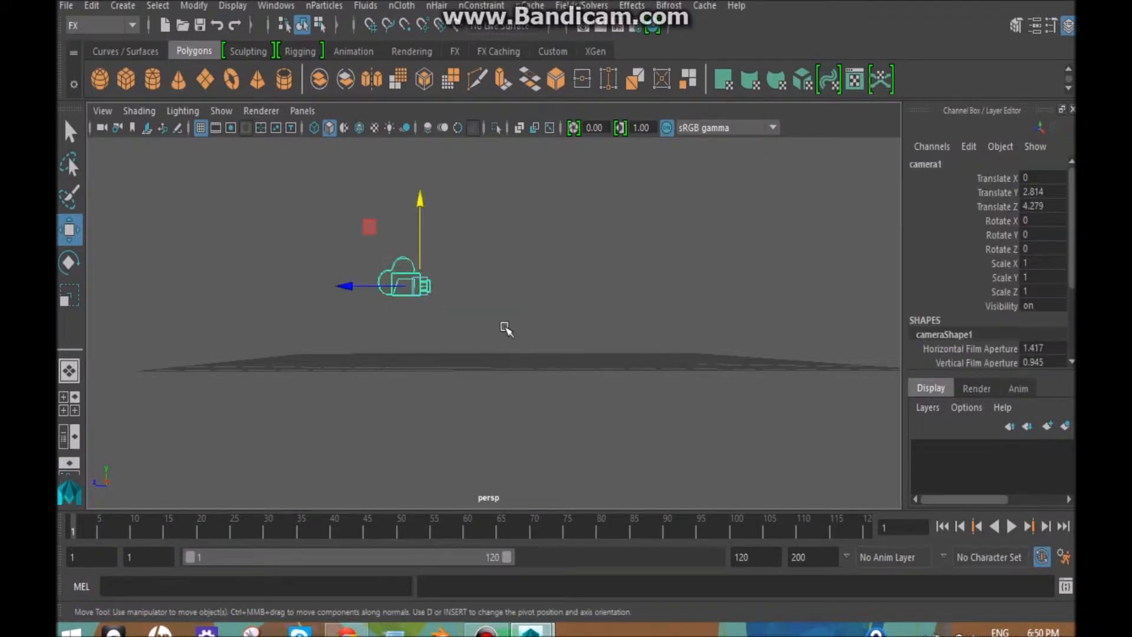
{"action": "left_click", "coordinate": [549, 282]}
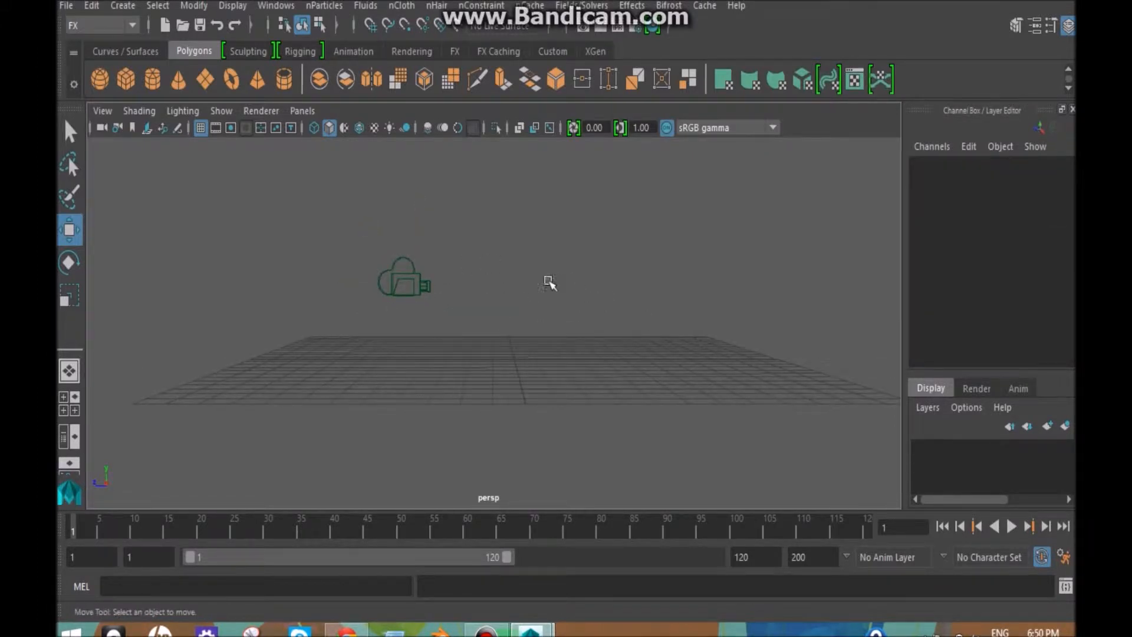
{"action": "mouse_move", "coordinate": [521, 299]}
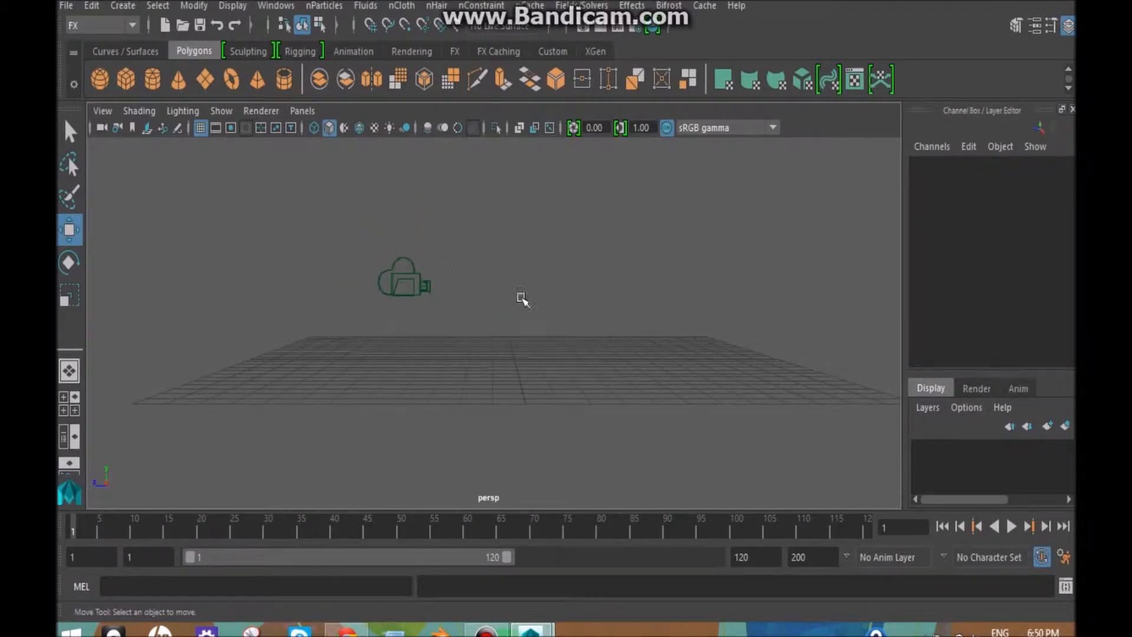
{"action": "mouse_move", "coordinate": [485, 65]}
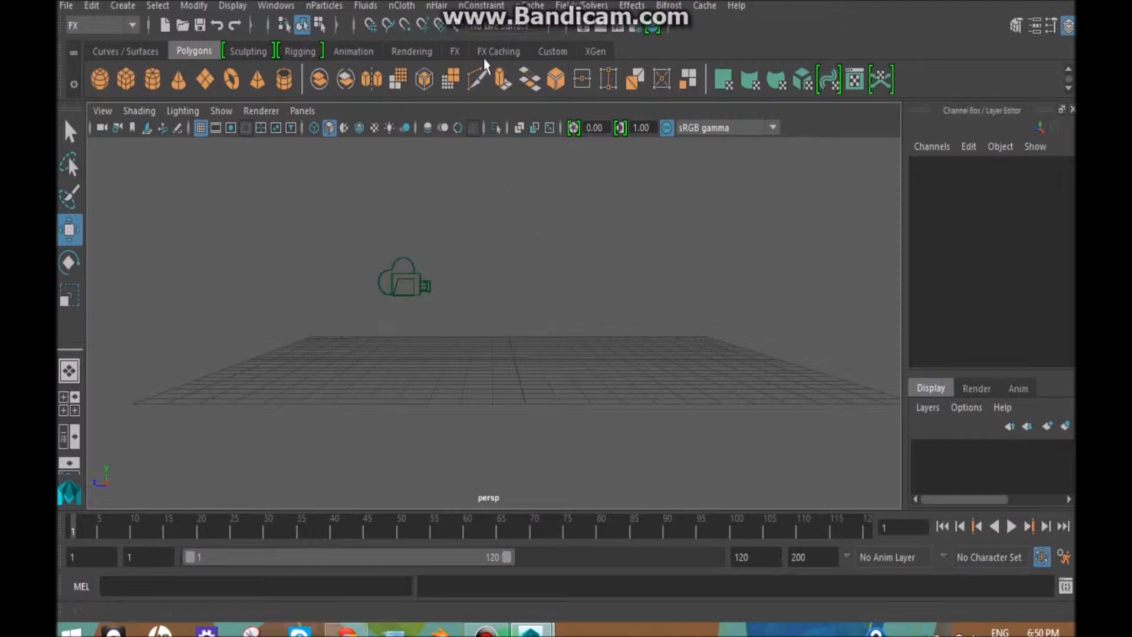
{"action": "mouse_move", "coordinate": [389, 182]}
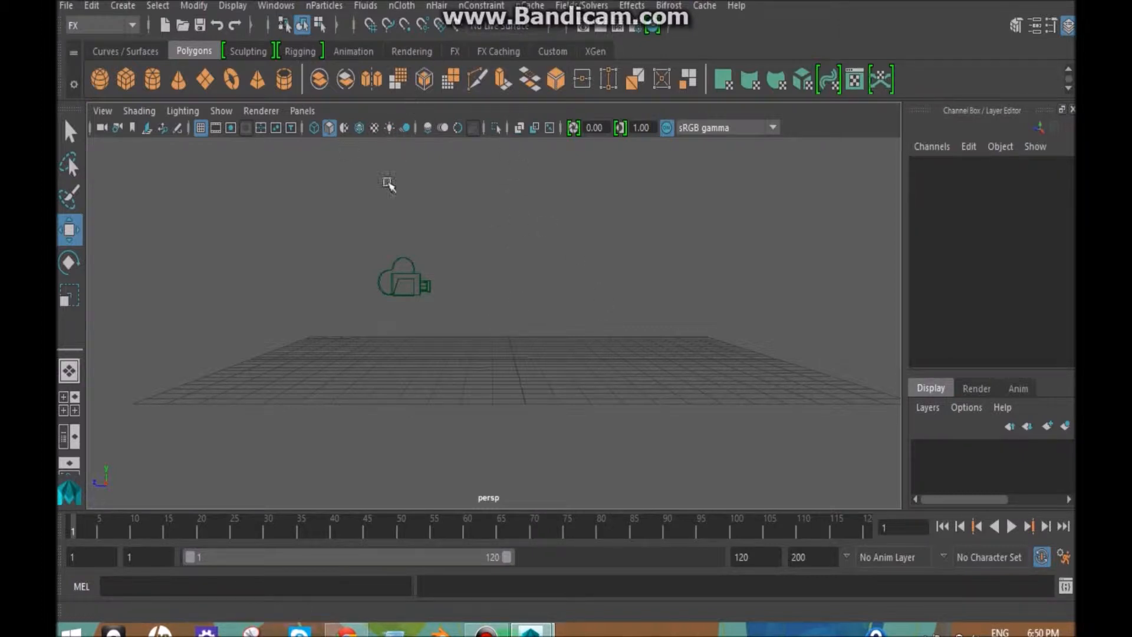
{"action": "mouse_move", "coordinate": [443, 261]}
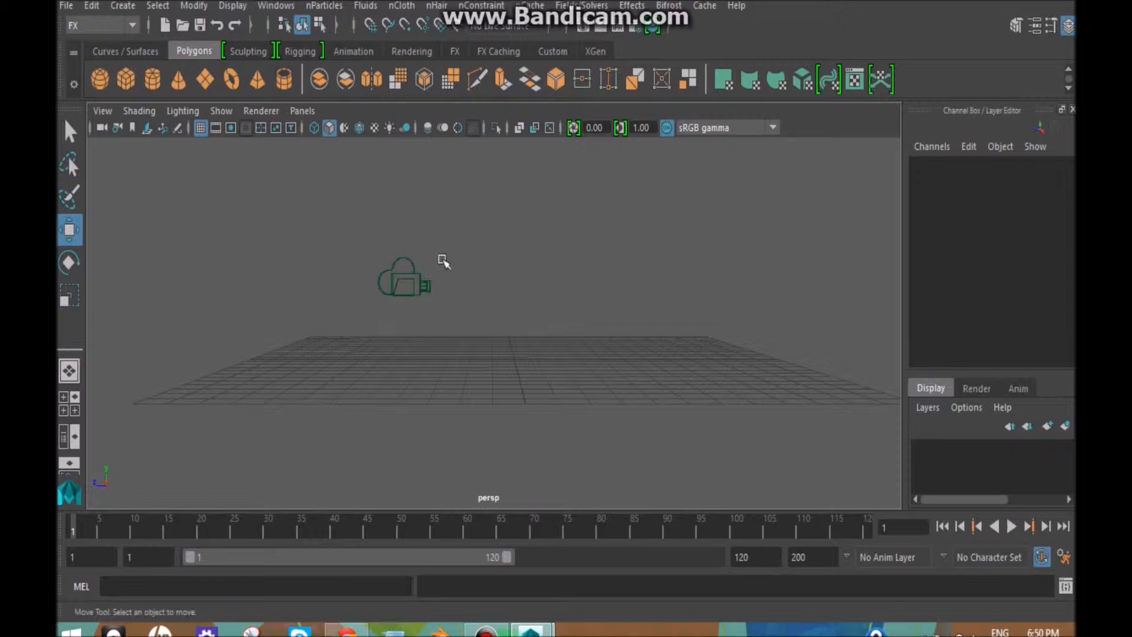
{"action": "mouse_move", "coordinate": [456, 316]}
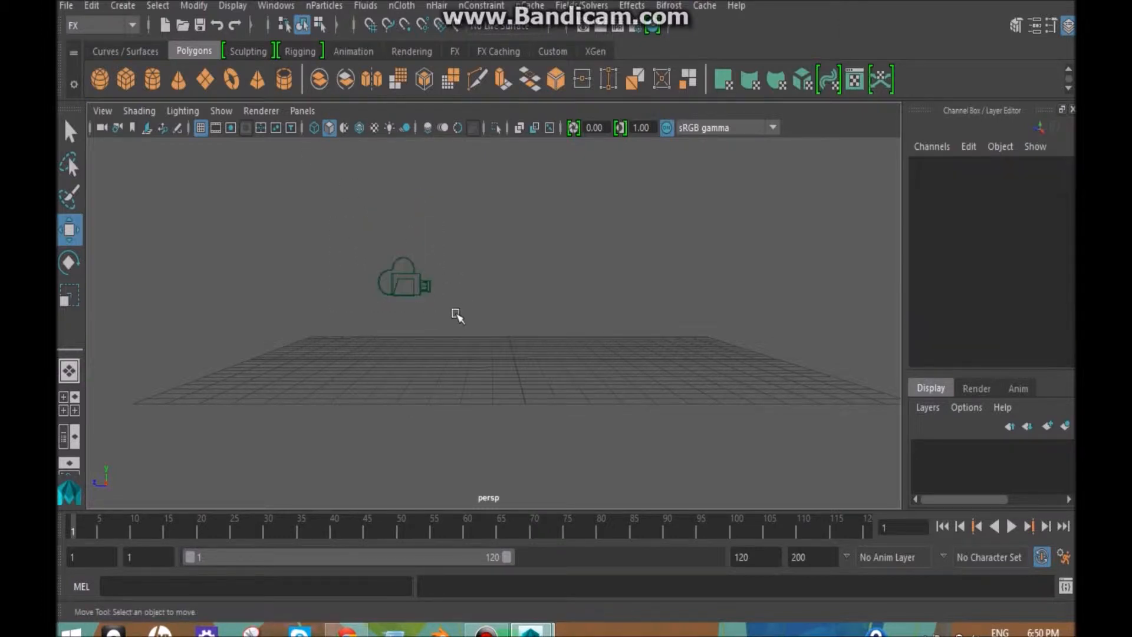
{"action": "left_click", "coordinate": [404, 278]}
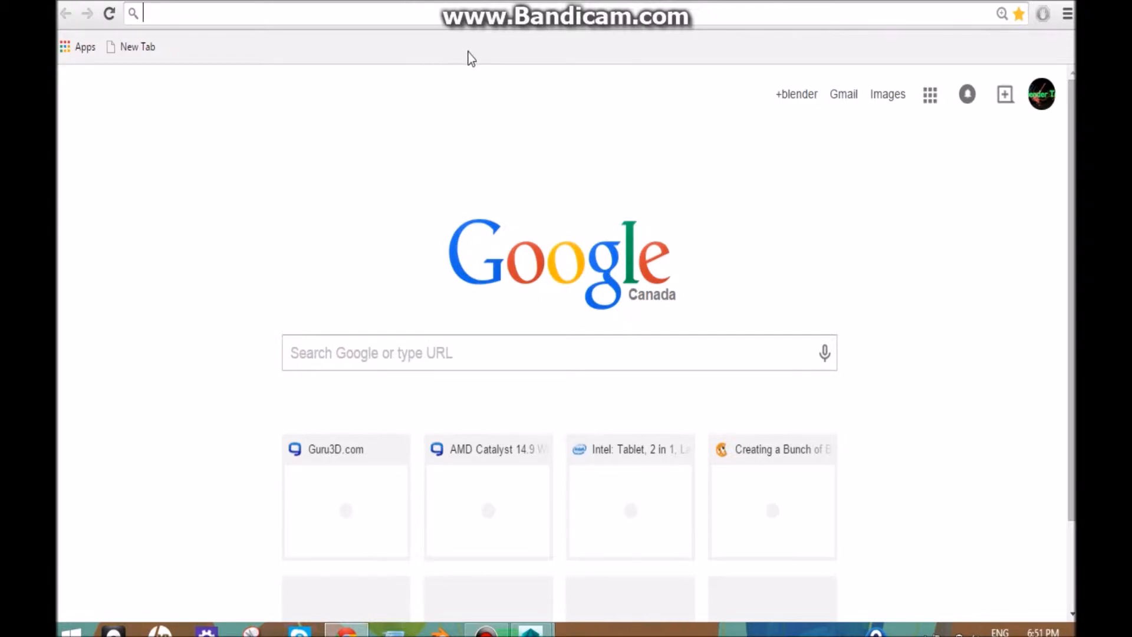
{"action": "mouse_move", "coordinate": [527, 125]}
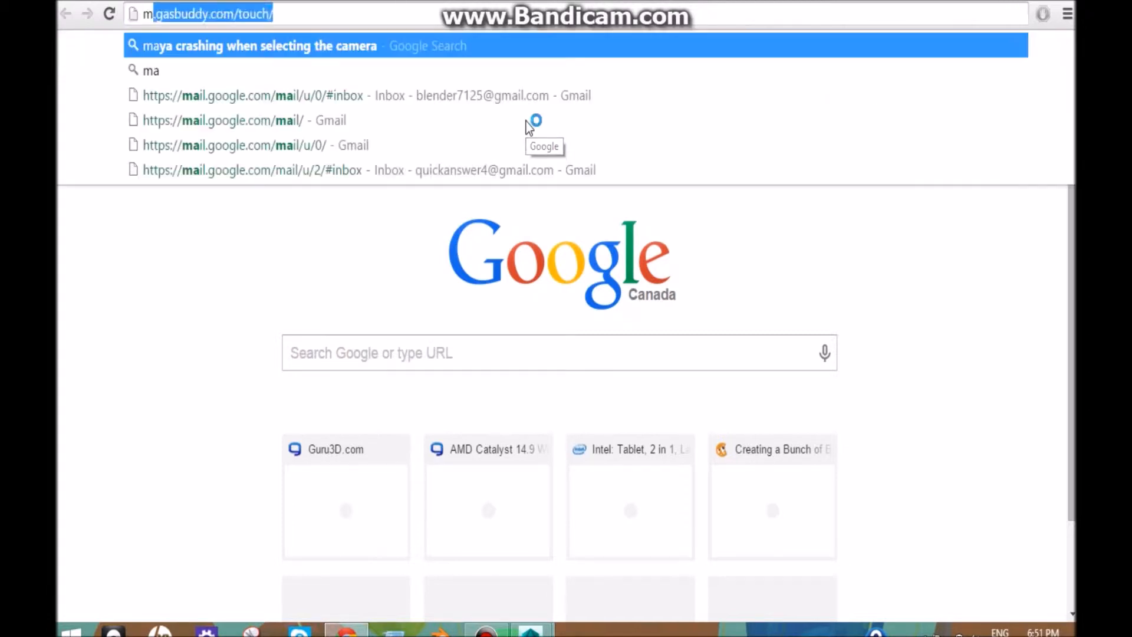
Step: Search Google for Maya camera-selection crashes, read the Autodesk forum thread, and return to results
{"action": "type", "text": "maya crashing when selecting the camera"}
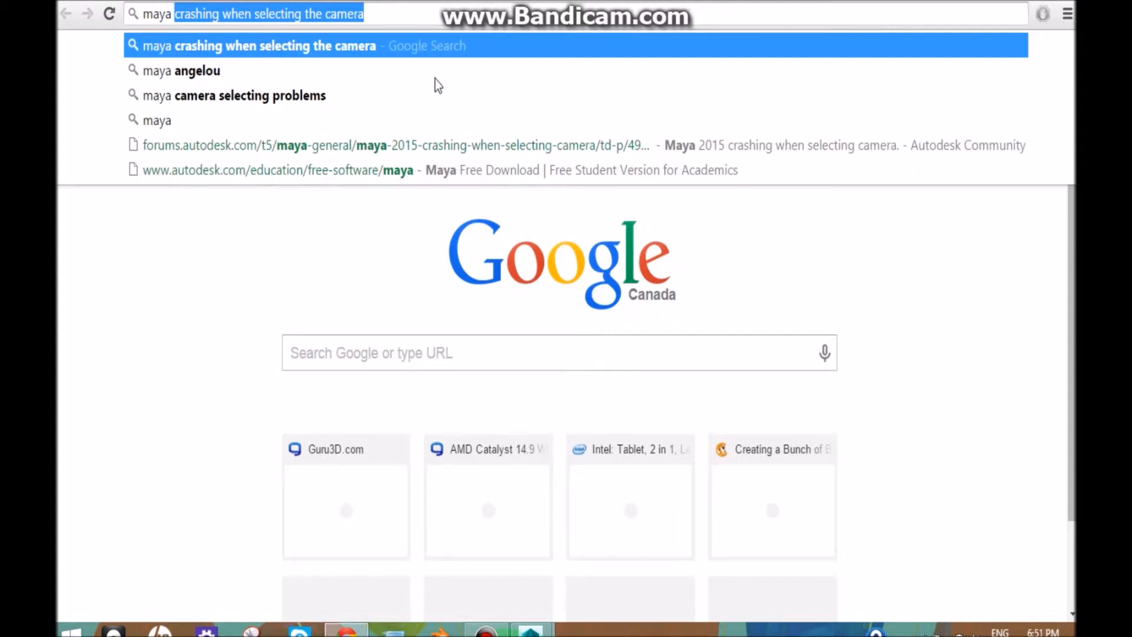
{"action": "key", "text": "Return"}
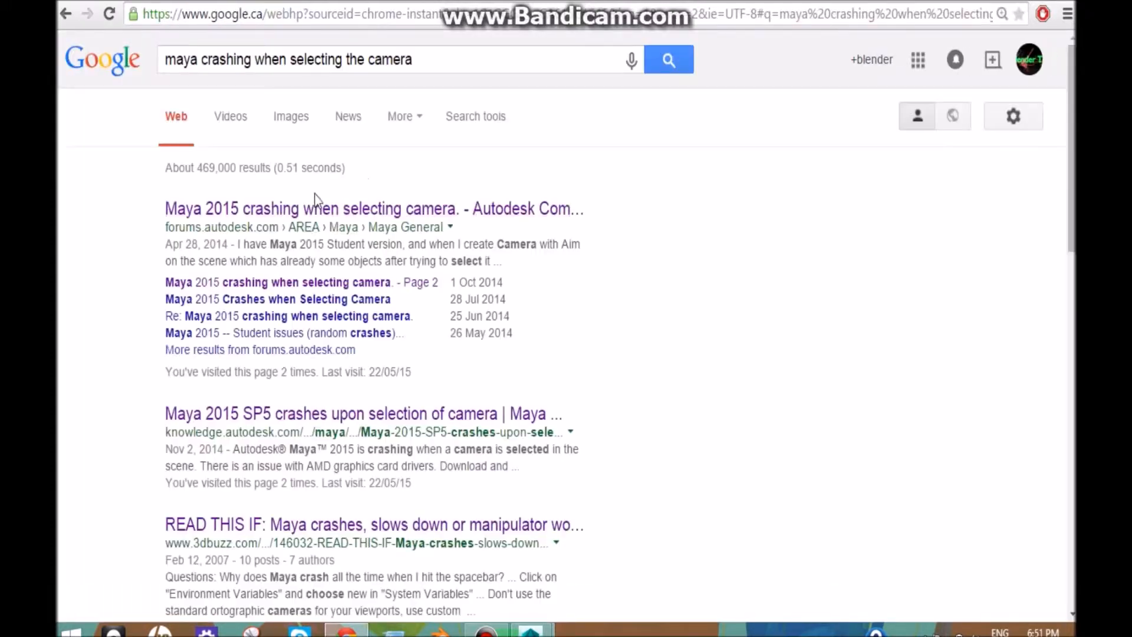
{"action": "left_click", "coordinate": [328, 209]}
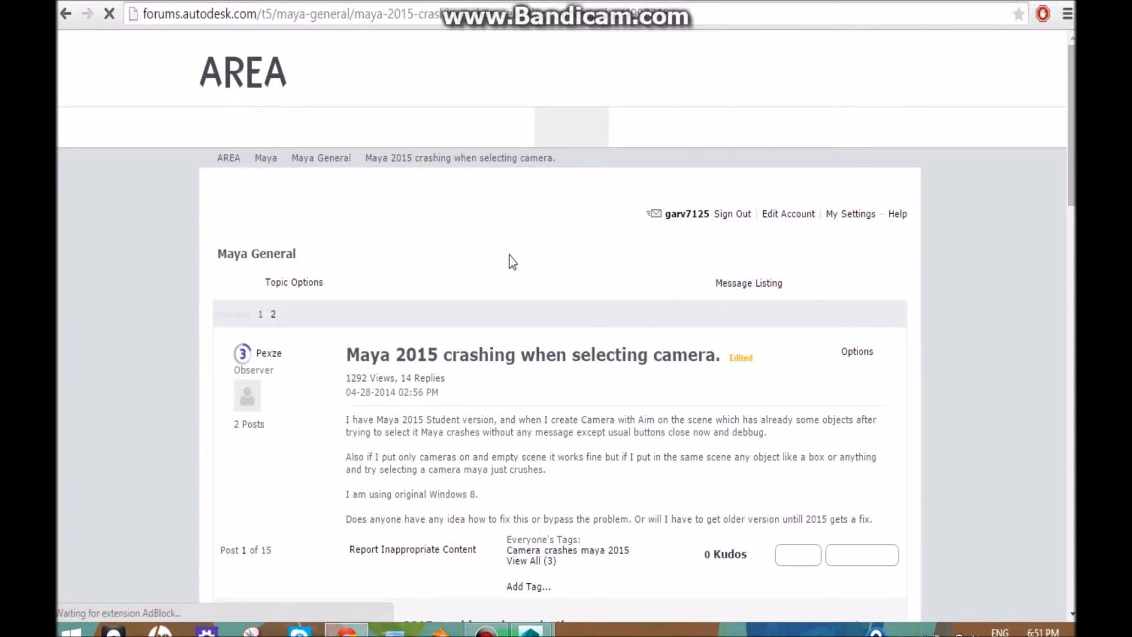
{"action": "scroll", "scroll_direction": "down", "scroll_amount": 3}
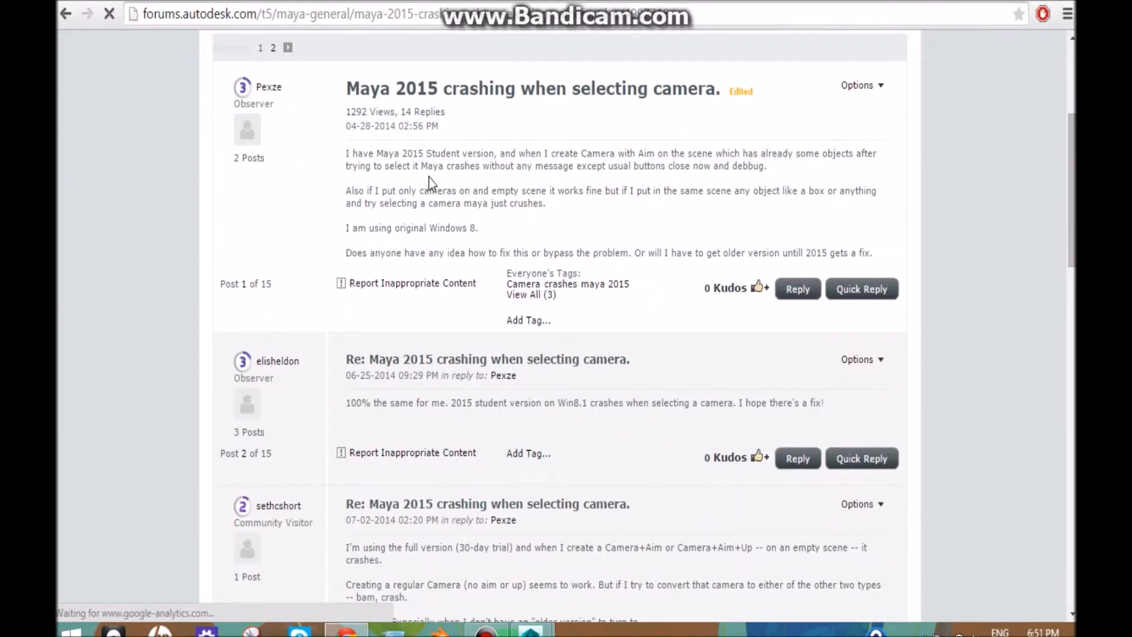
{"action": "mouse_move", "coordinate": [614, 222]}
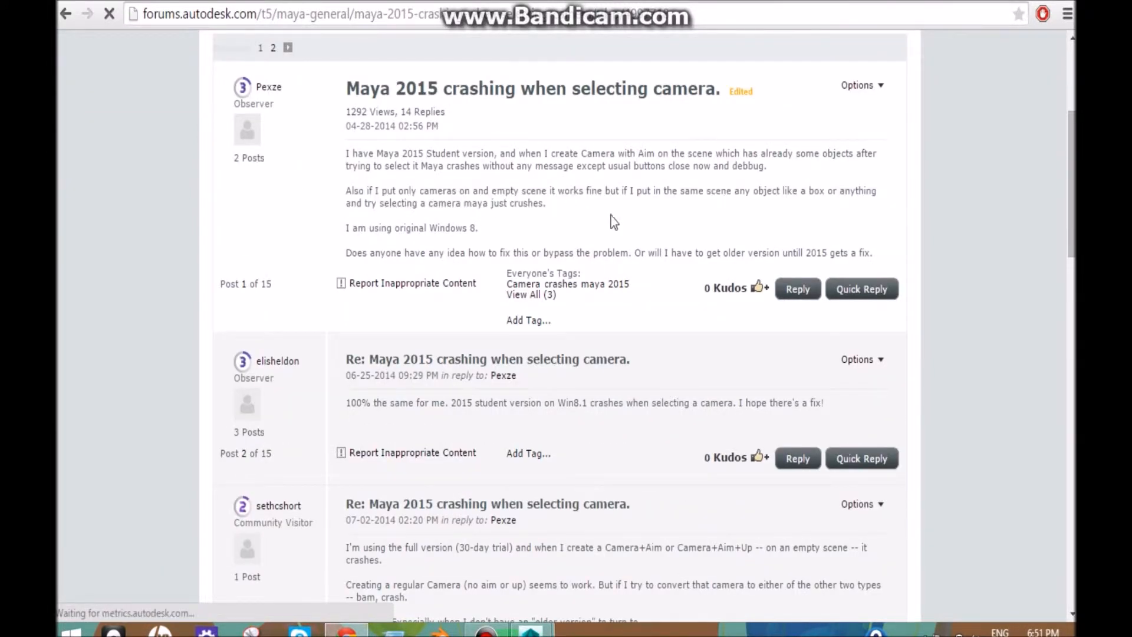
{"action": "scroll", "scroll_direction": "up", "scroll_amount": 3}
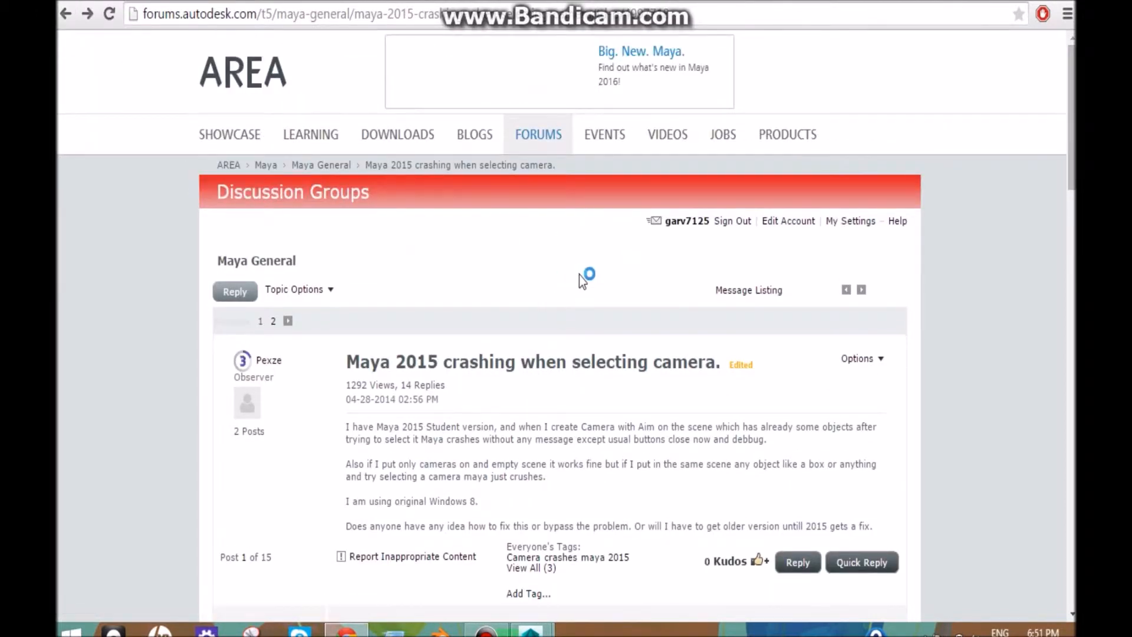
{"action": "left_click", "coordinate": [65, 13]}
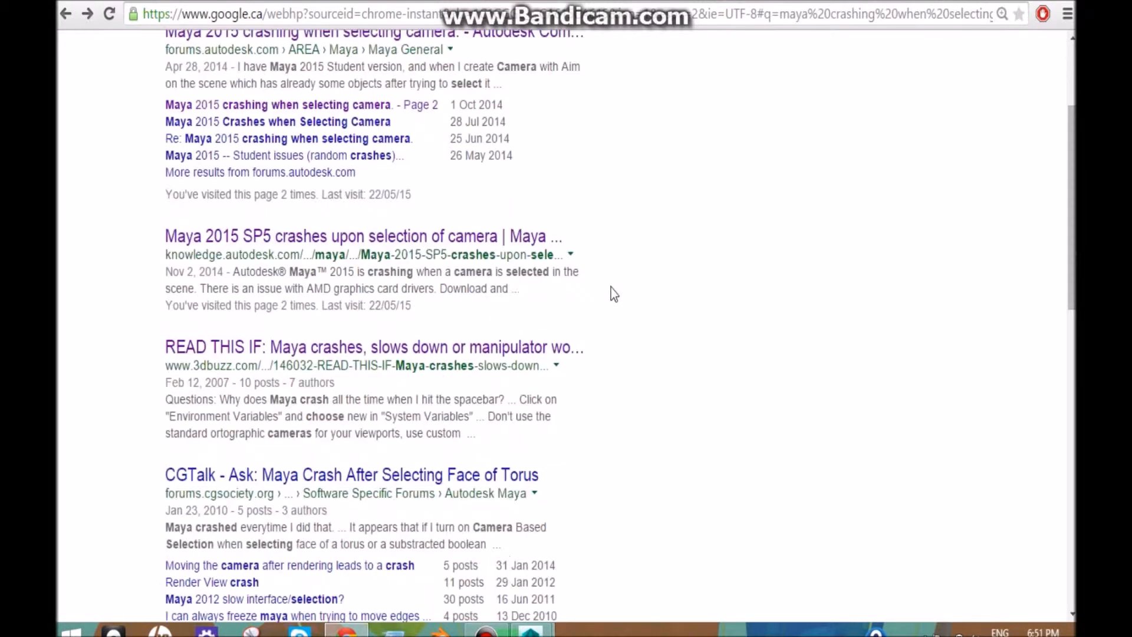
{"action": "scroll", "scroll_direction": "down", "scroll_amount": 3}
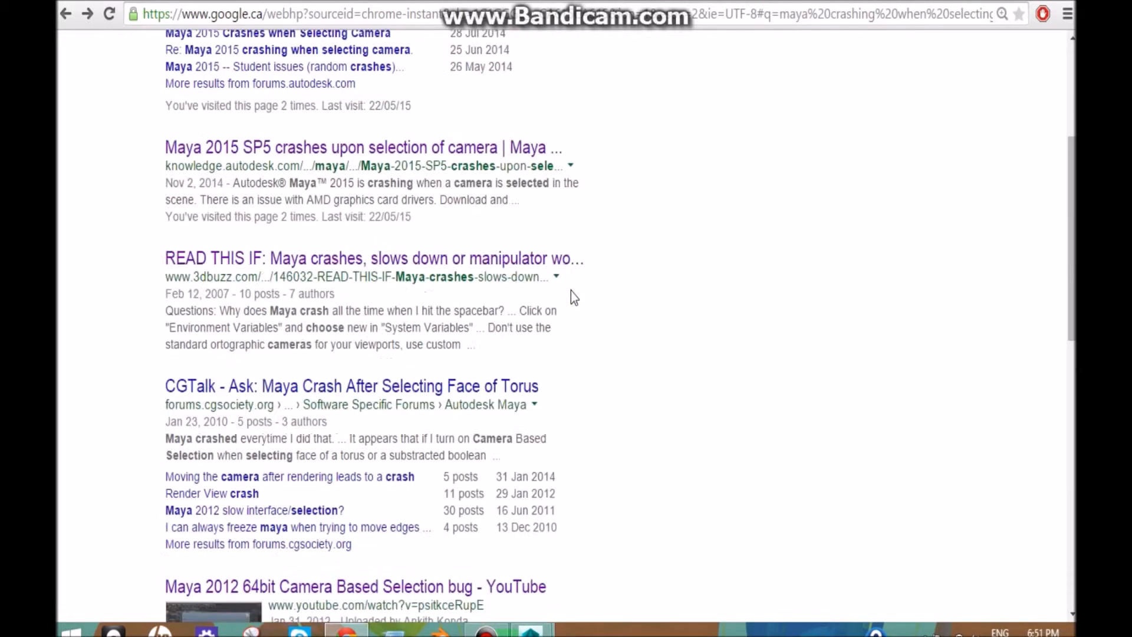
{"action": "scroll", "scroll_direction": "up", "scroll_amount": 3}
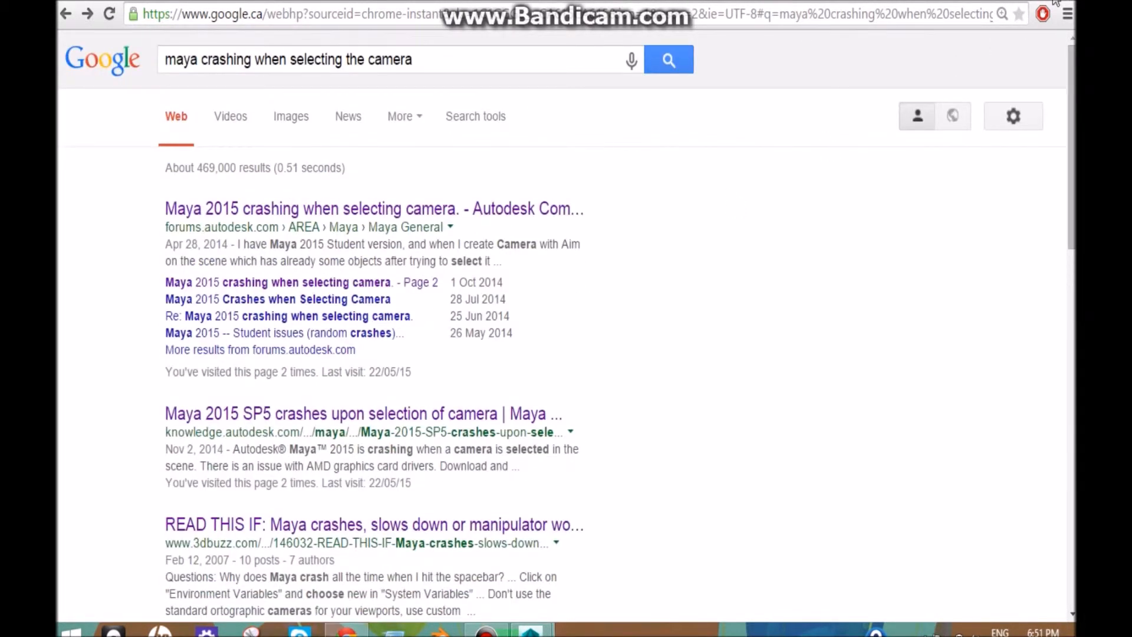
Step: Open the Autodesk SP5 camera crash article and copy 'install Driver version 14.301.1001.0'
{"action": "left_click", "coordinate": [362, 414]}
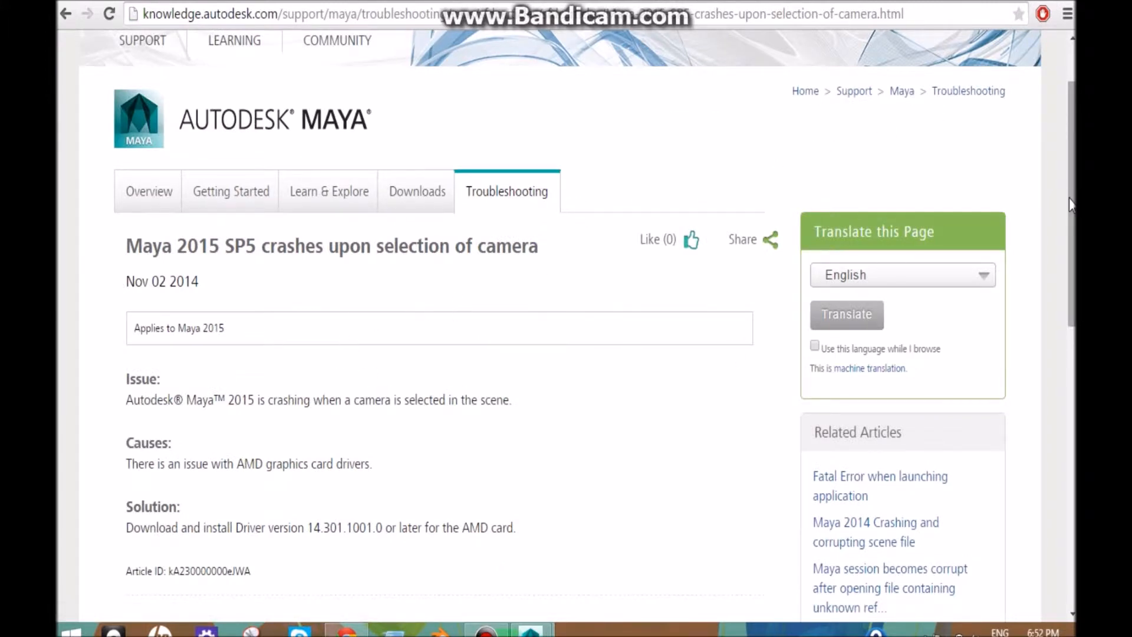
{"action": "scroll", "scroll_direction": "down", "scroll_amount": 3}
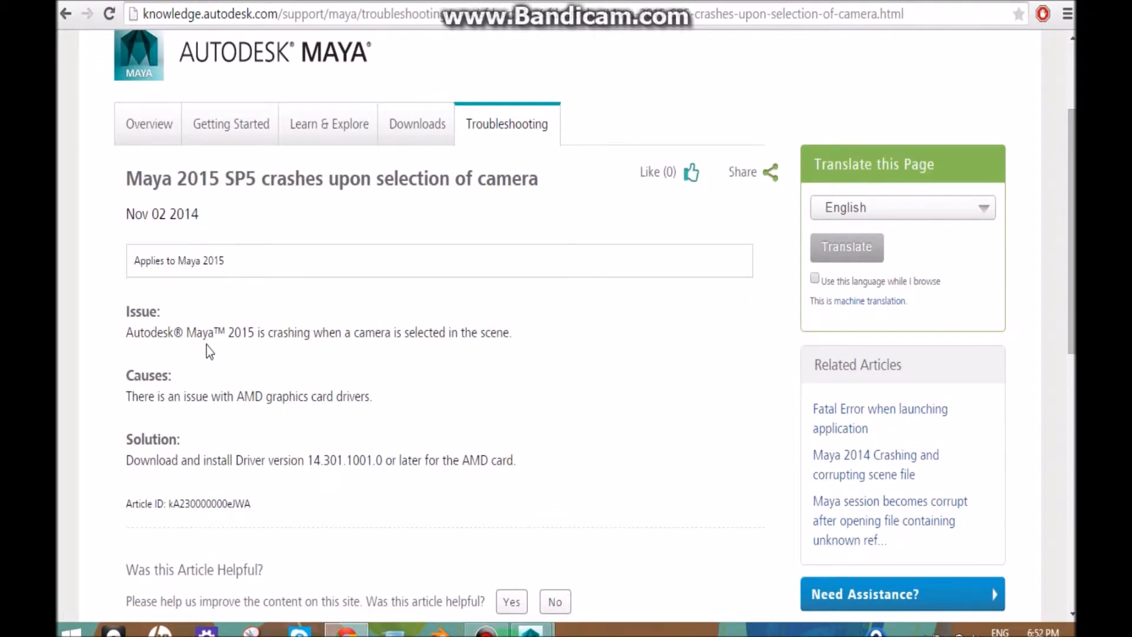
{"action": "mouse_move", "coordinate": [334, 362]}
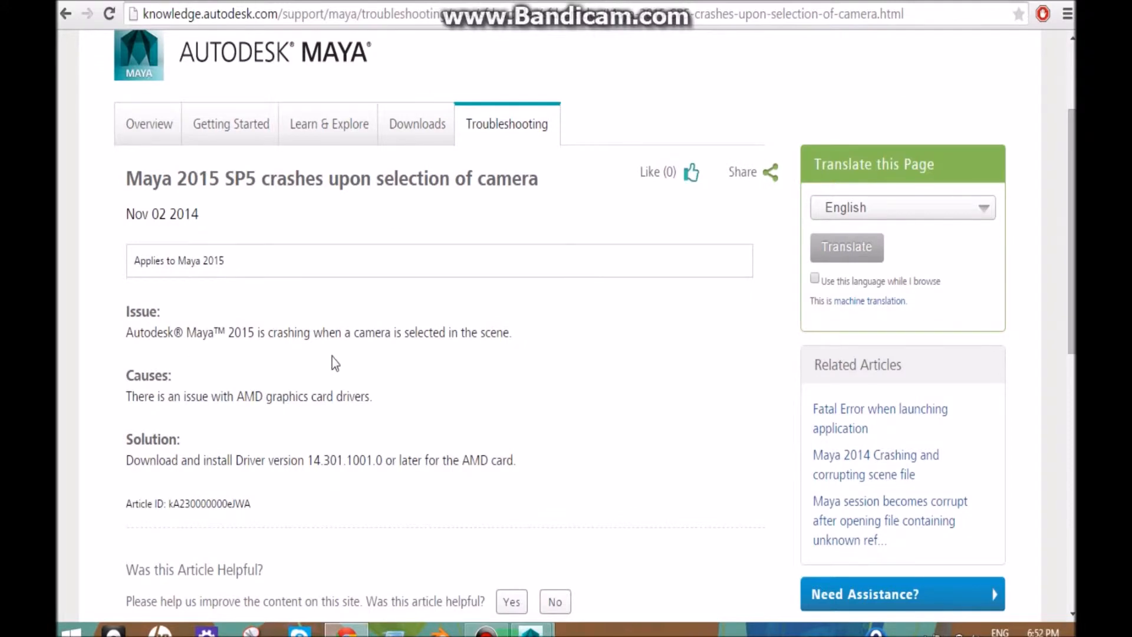
{"action": "mouse_move", "coordinate": [462, 352]}
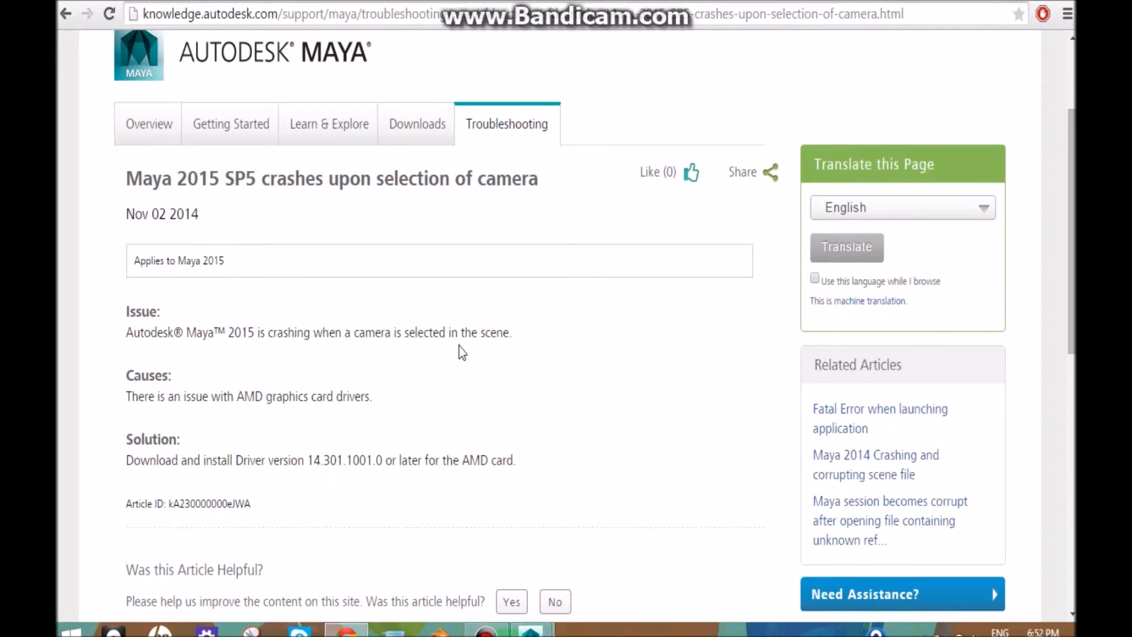
{"action": "double_click", "coordinate": [147, 375]}
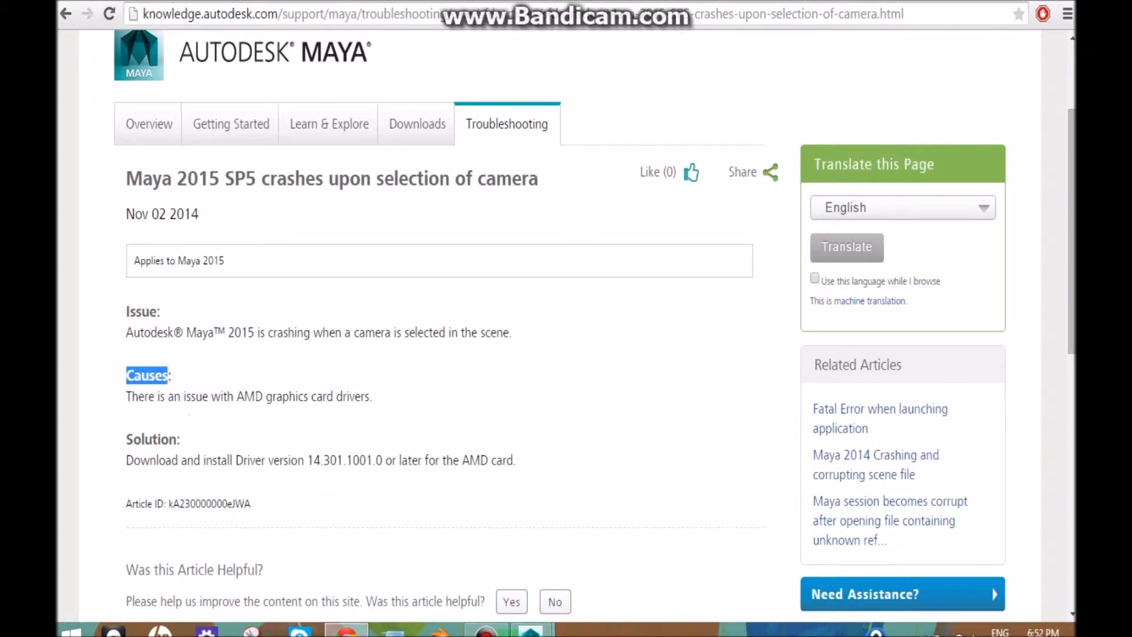
{"action": "left_click", "coordinate": [119, 389]}
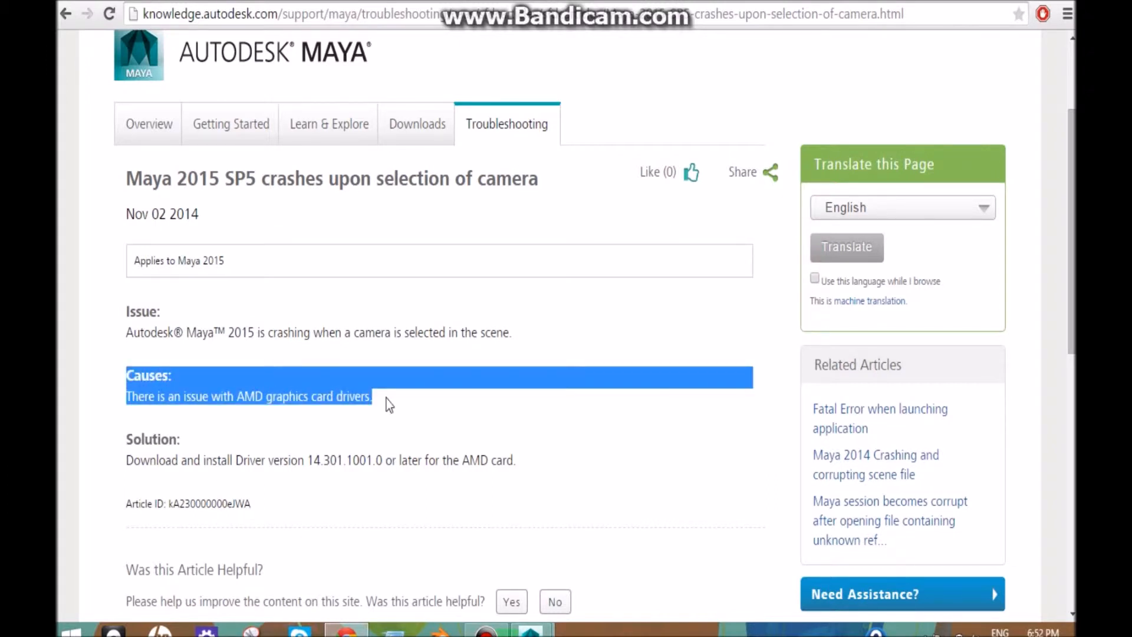
{"action": "left_click", "coordinate": [390, 404]}
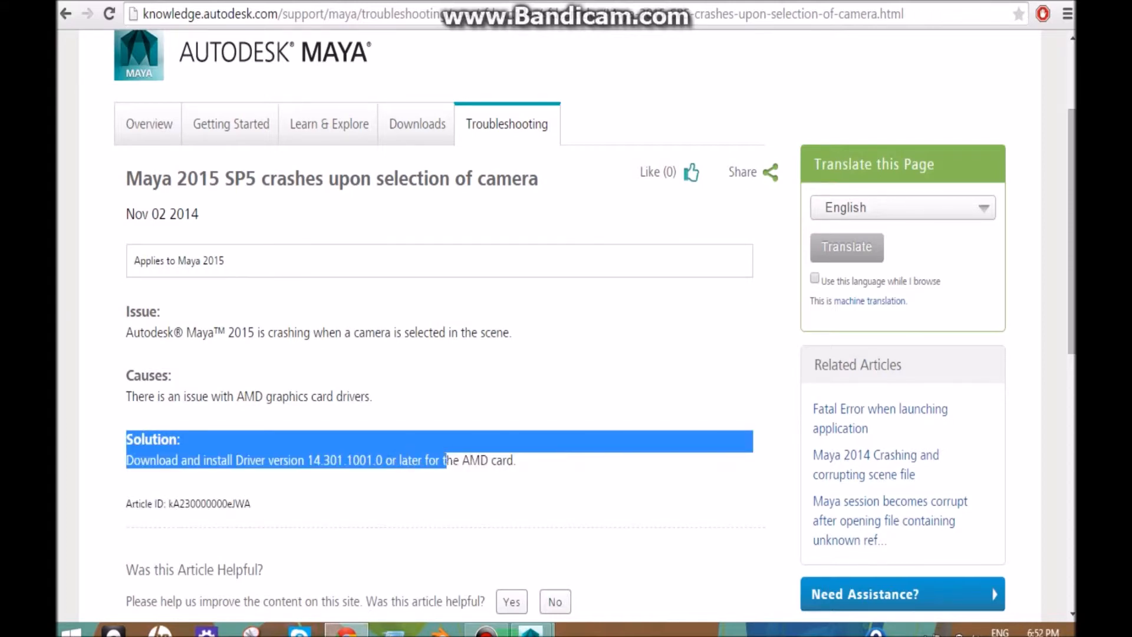
{"action": "left_click", "coordinate": [209, 476]}
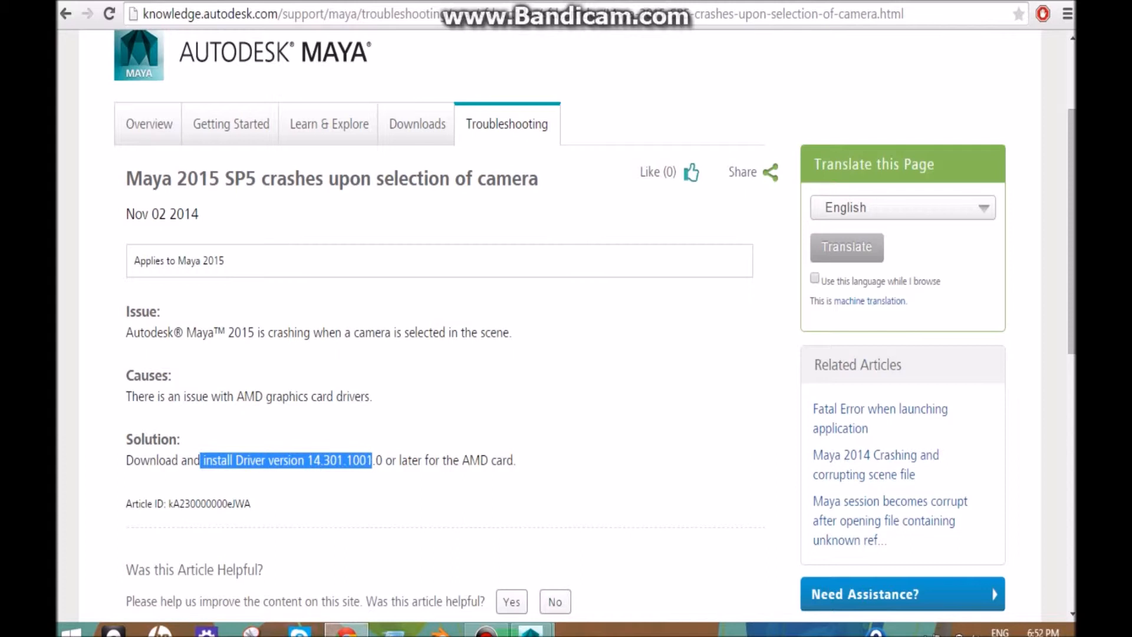
{"action": "right_click", "coordinate": [361, 460]}
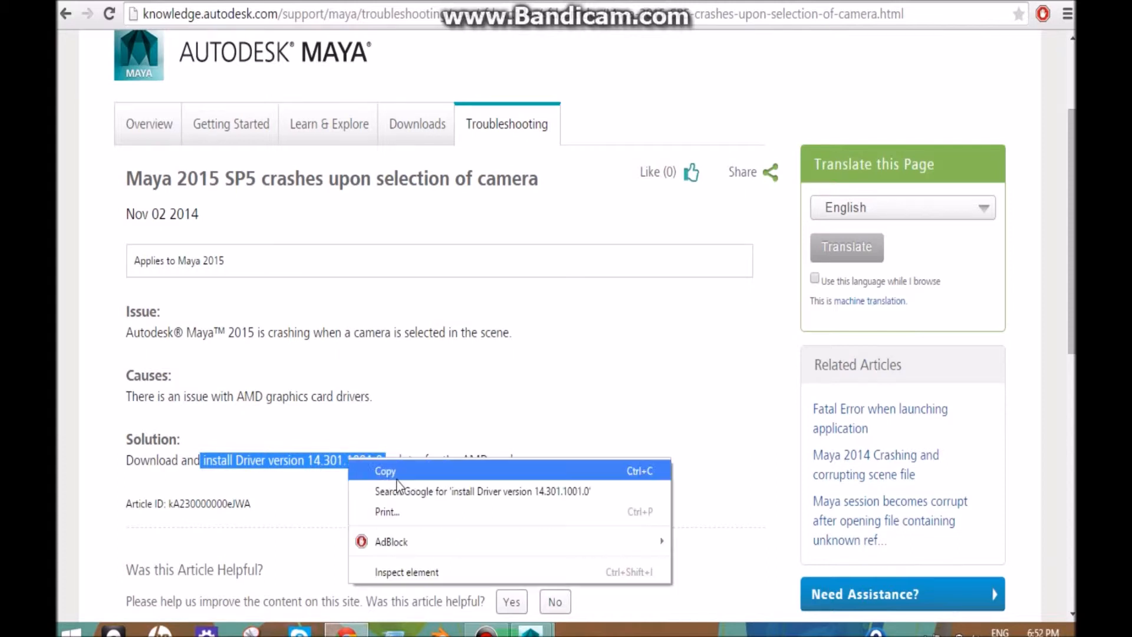
{"action": "left_click", "coordinate": [385, 470]}
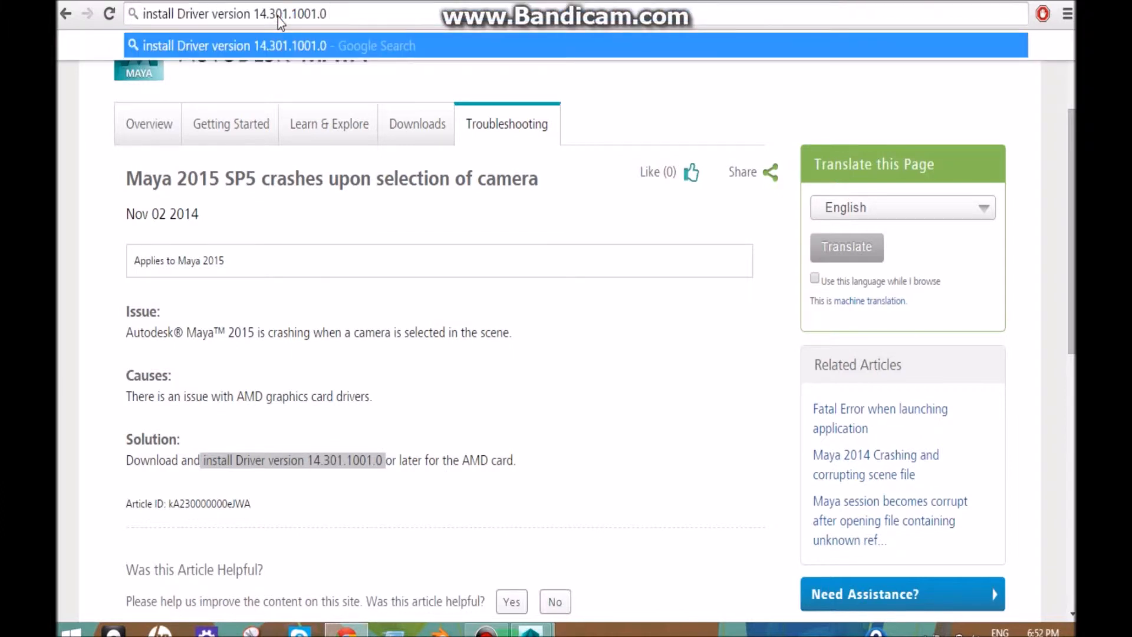
Step: Search the driver version 'for amd windows 8' and open Guru3D's AMD Catalyst 14.9 WHQL page
{"action": "type", "text": "for aqmd"}
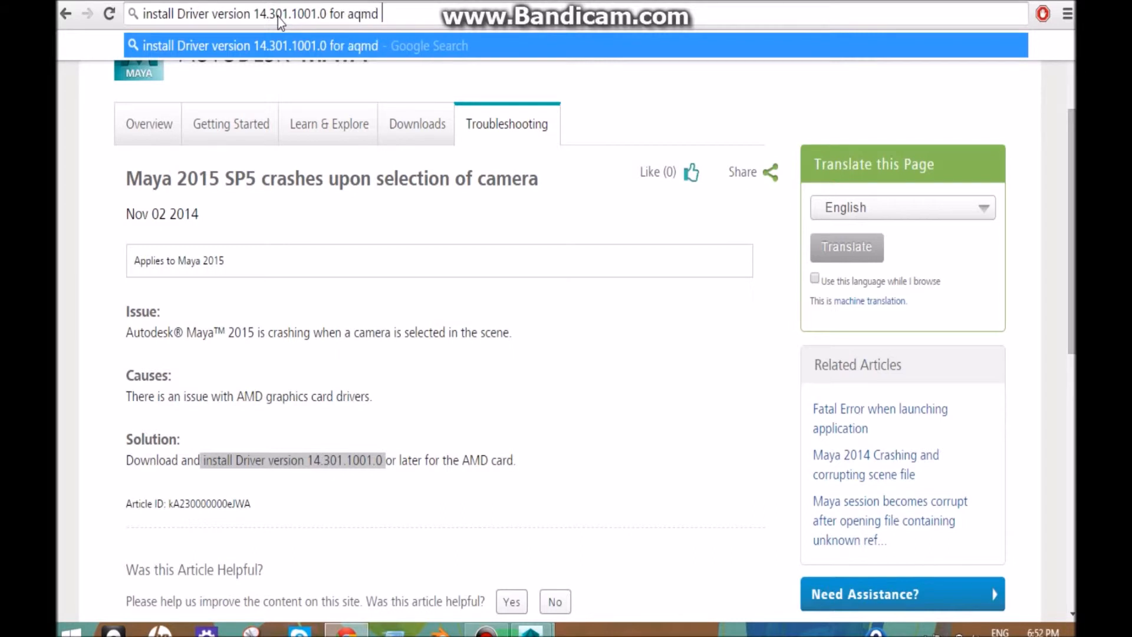
{"action": "key", "text": "Backspace"}
{"action": "type", "text": " windows 8"}
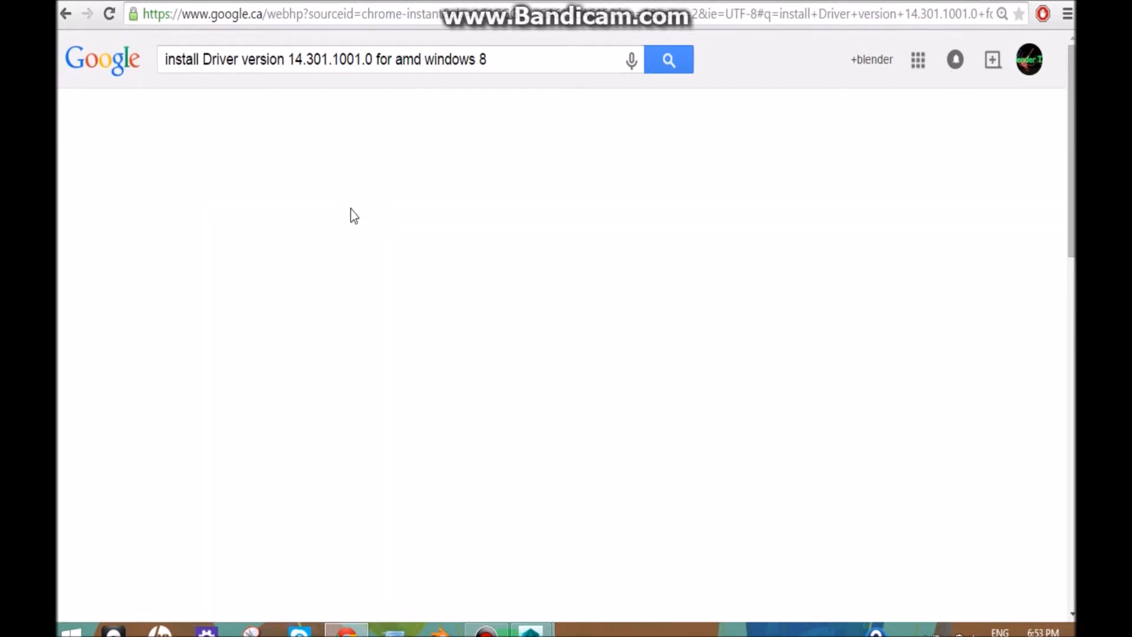
{"action": "mouse_move", "coordinate": [868, 101]}
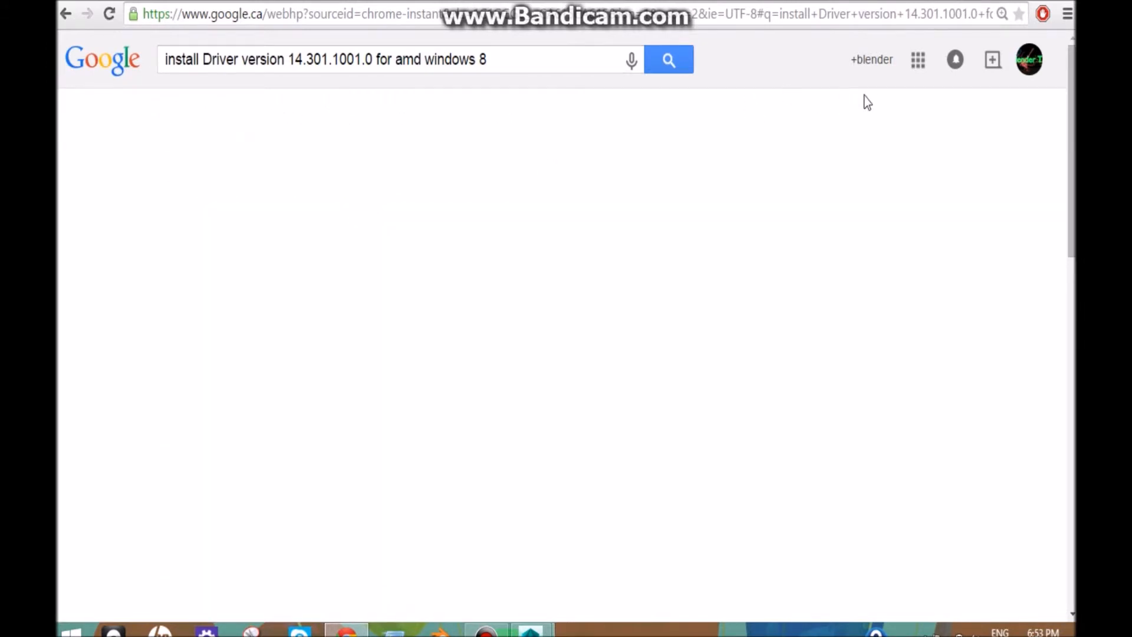
{"action": "mouse_move", "coordinate": [625, 156]}
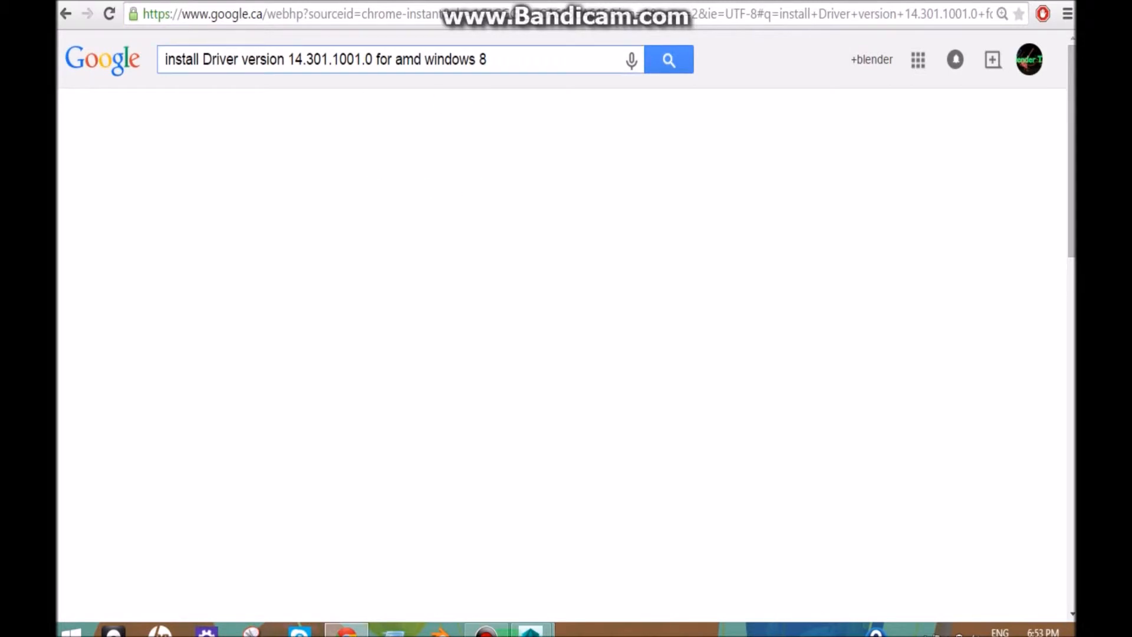
{"action": "scroll", "scroll_direction": "down", "scroll_amount": 3}
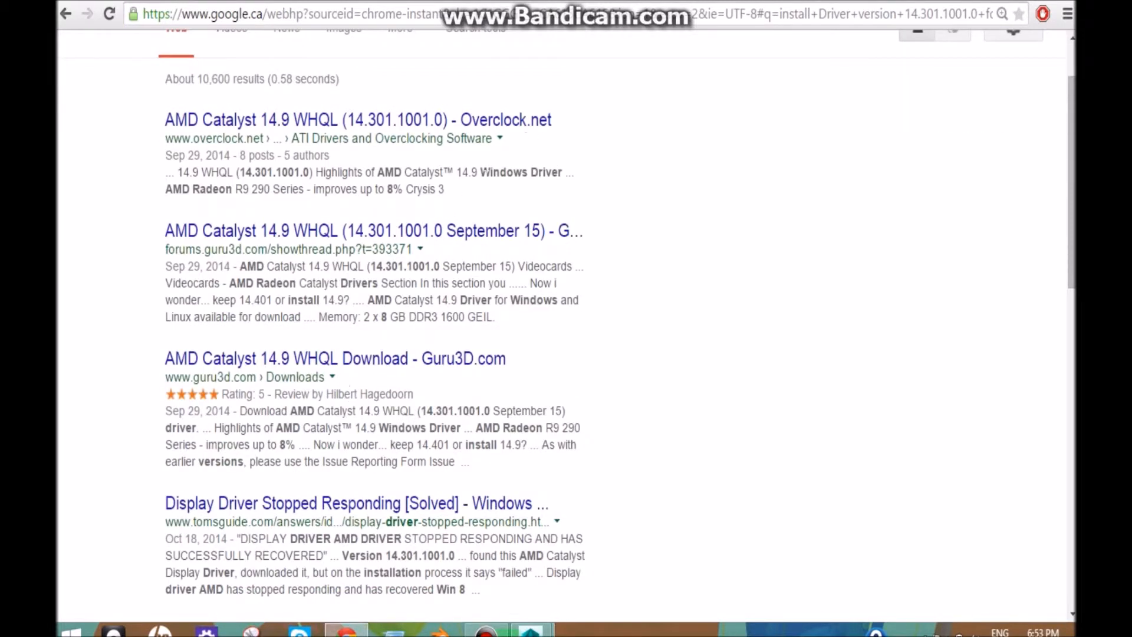
{"action": "mouse_move", "coordinate": [148, 372]}
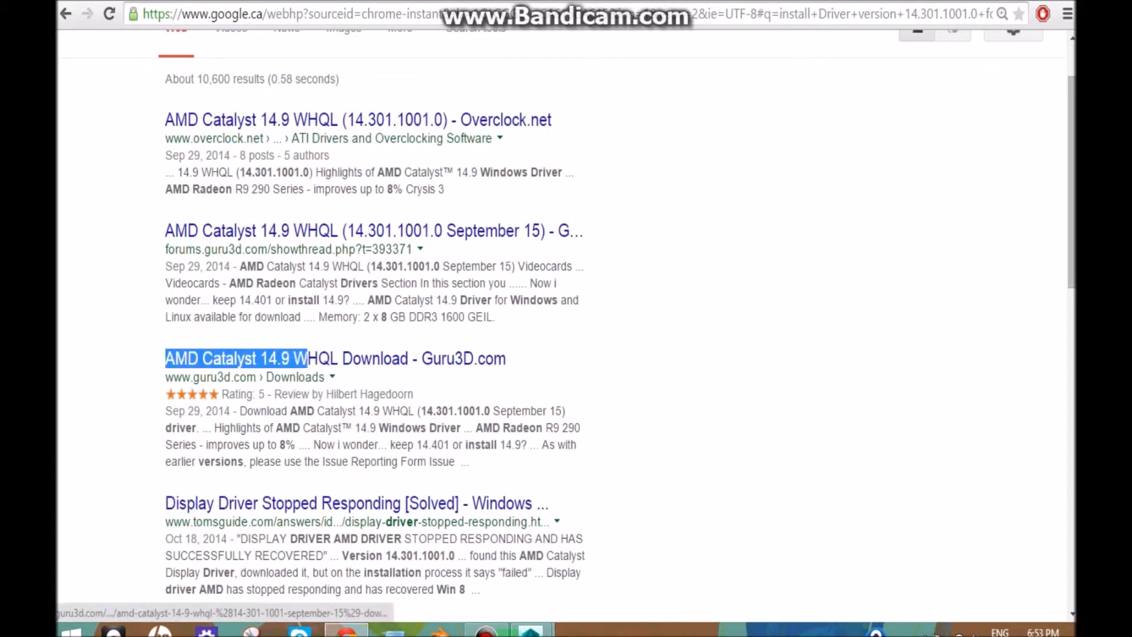
{"action": "double_click", "coordinate": [334, 358]}
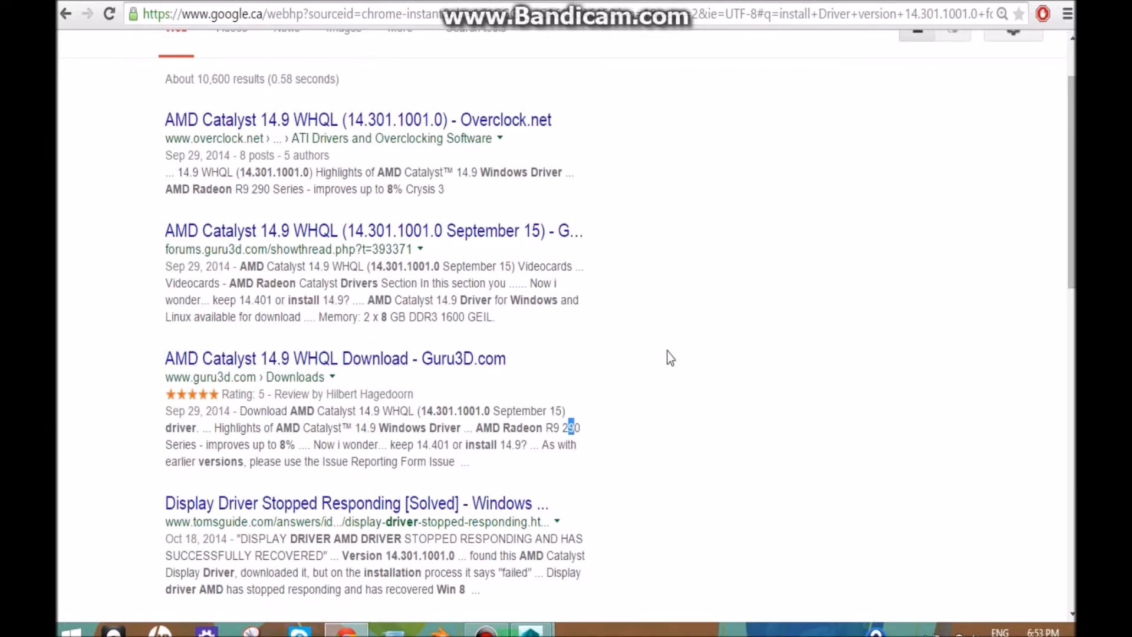
{"action": "mouse_move", "coordinate": [448, 372]}
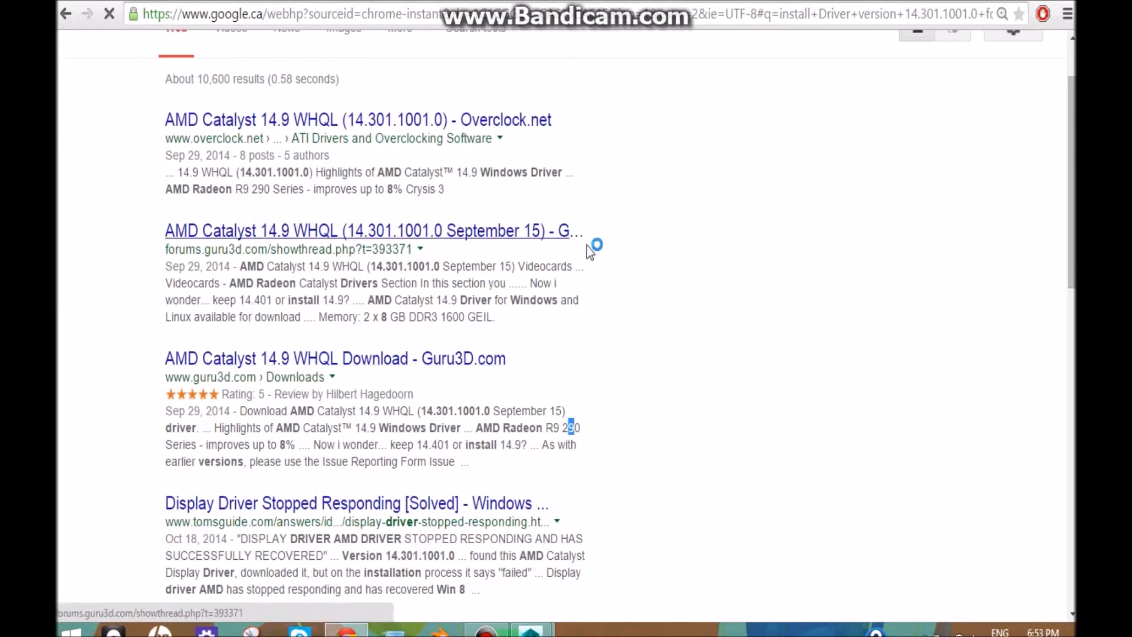
{"action": "mouse_move", "coordinate": [572, 357]}
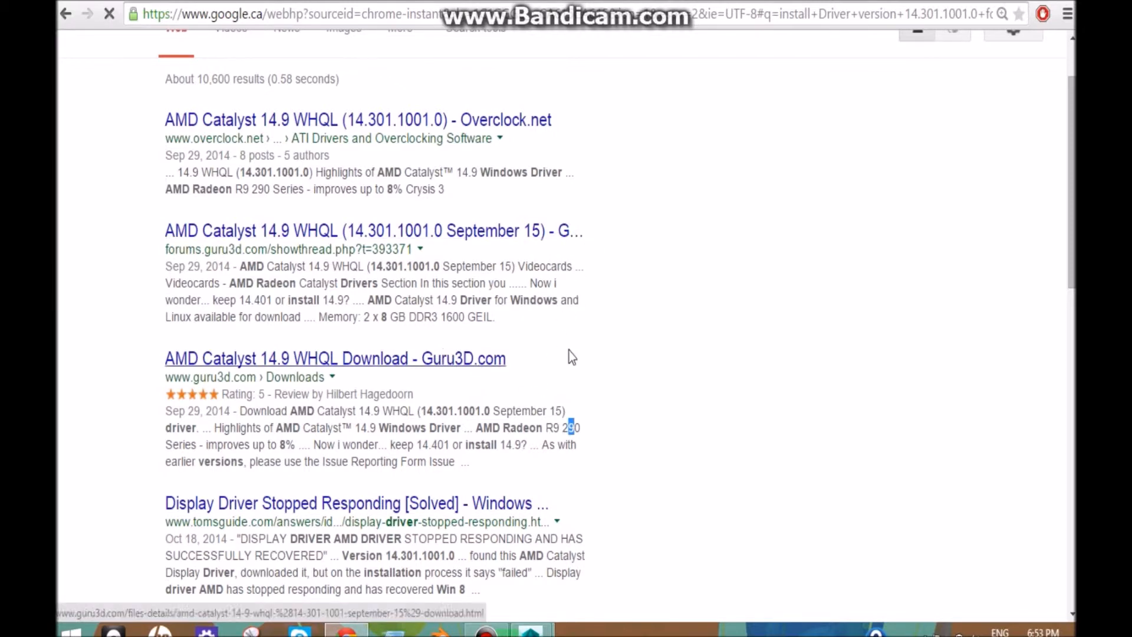
{"action": "scroll", "scroll_direction": "up", "scroll_amount": 3}
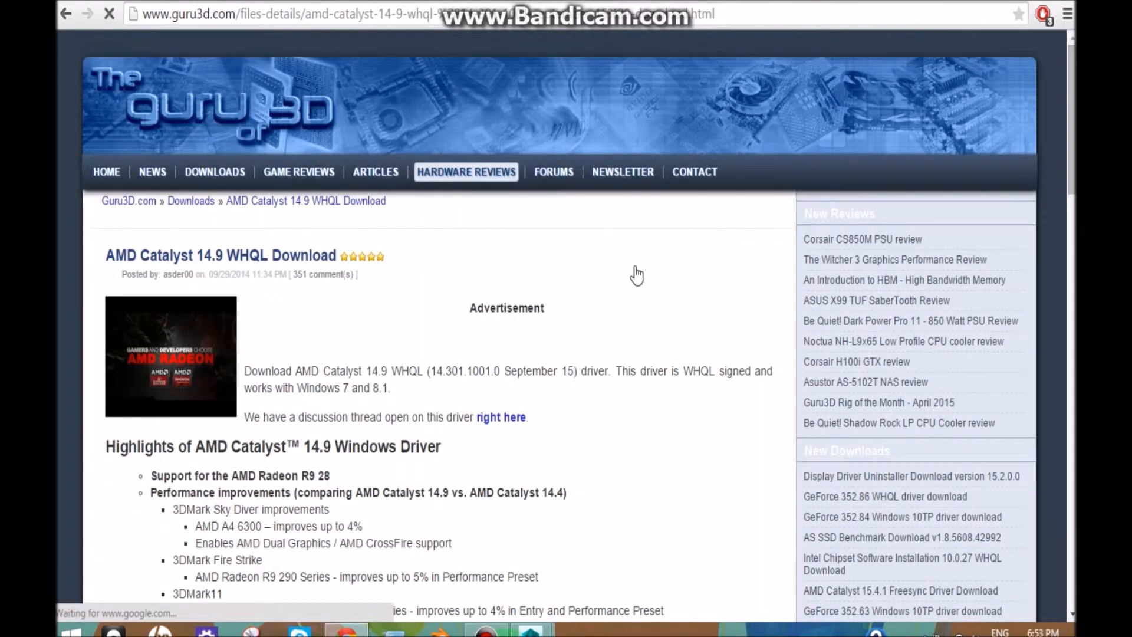
Step: Scroll to Download Locations and open the 64-bit Windows Vista/7/8/8.1 Catalyst 14.9 download
{"action": "scroll", "scroll_direction": "down", "scroll_amount": 3}
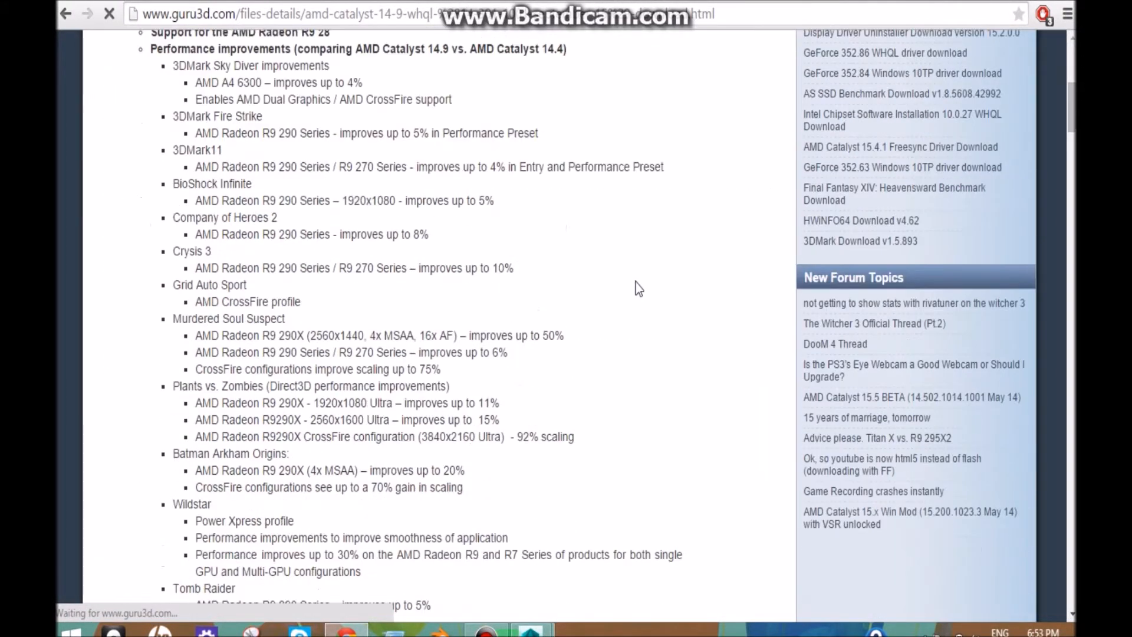
{"action": "scroll", "scroll_direction": "down", "scroll_amount": 3}
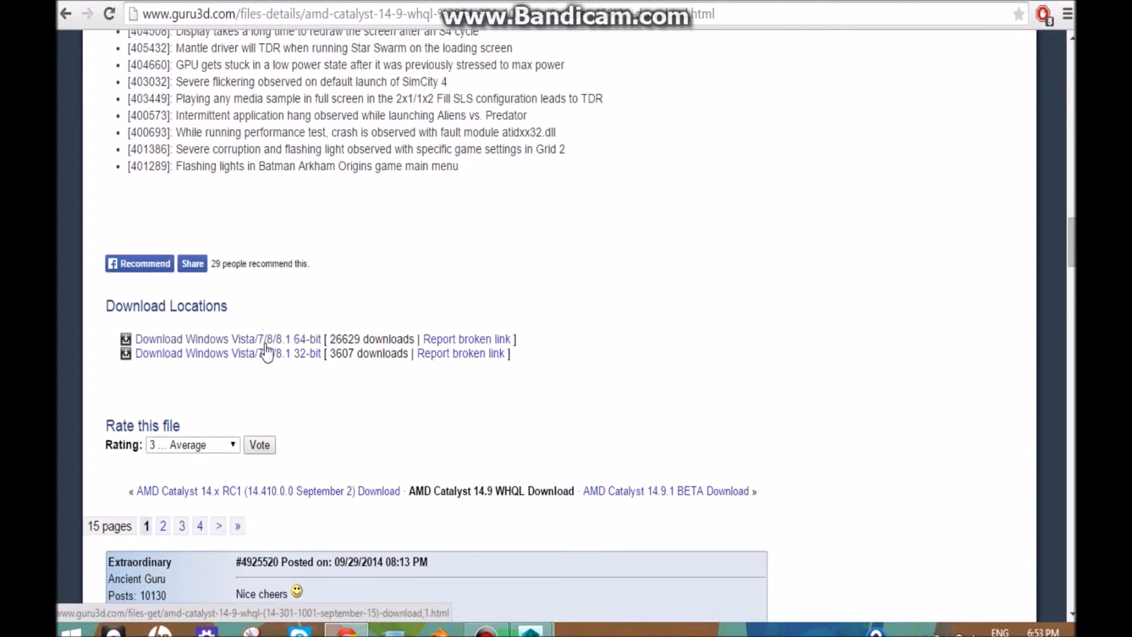
{"action": "mouse_move", "coordinate": [306, 350]}
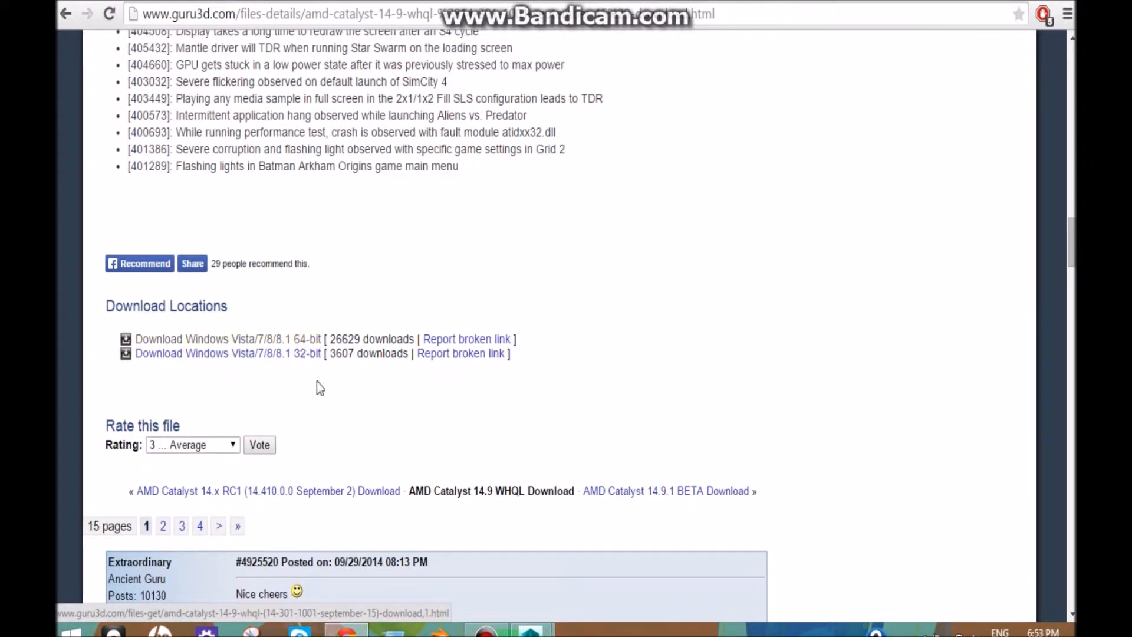
{"action": "mouse_move", "coordinate": [390, 388]}
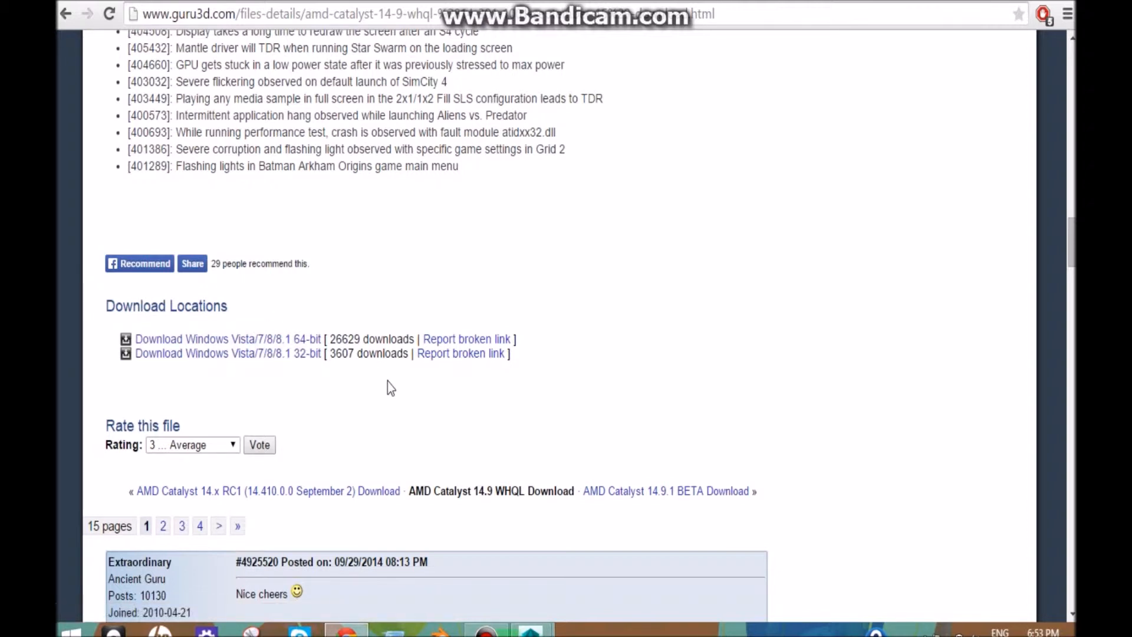
{"action": "scroll", "scroll_direction": "down", "scroll_amount": 3}
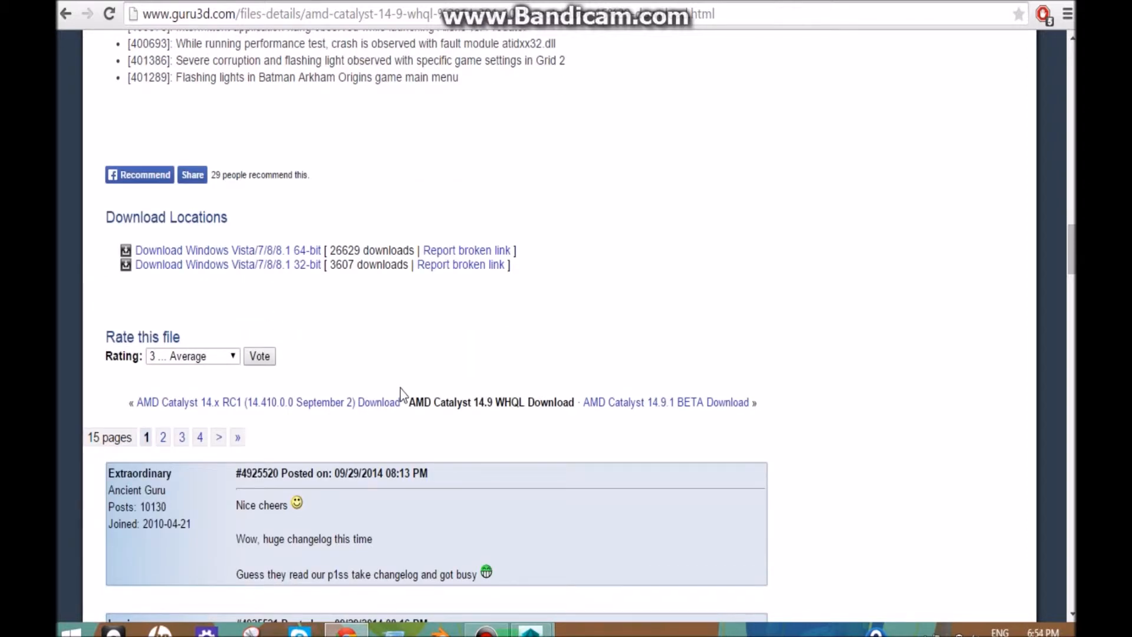
{"action": "mouse_move", "coordinate": [298, 284]}
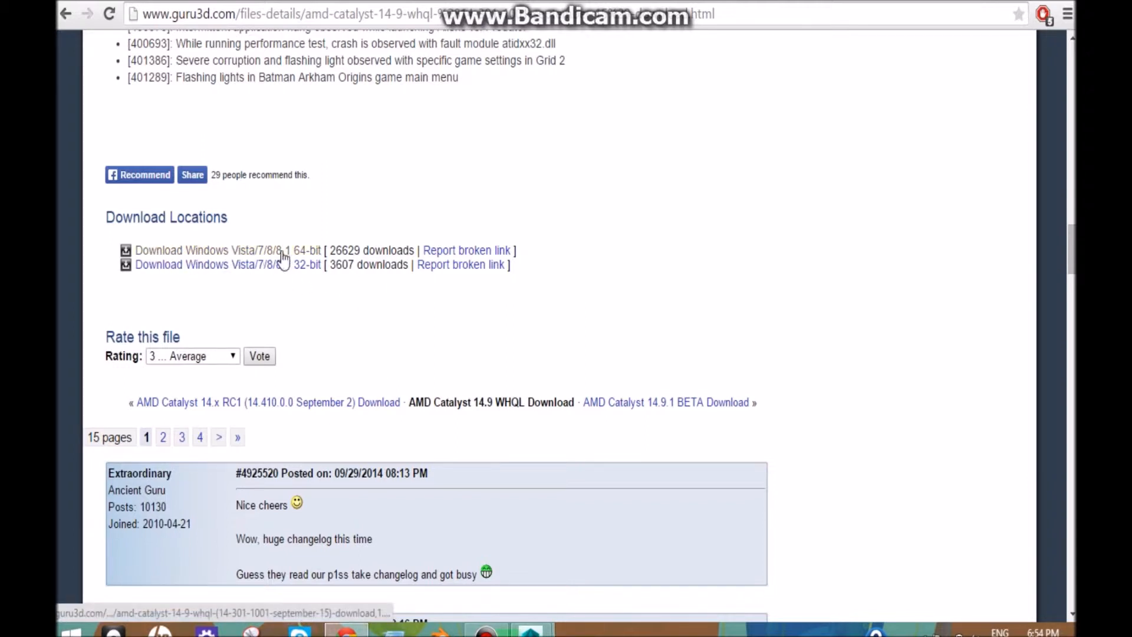
{"action": "mouse_move", "coordinate": [237, 260]}
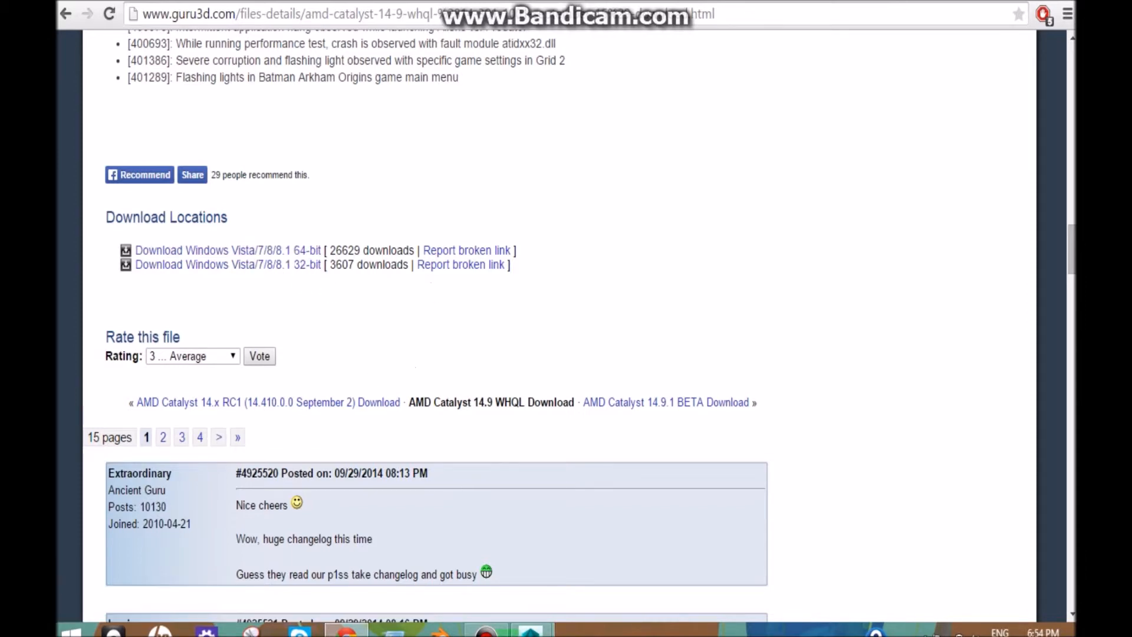
{"action": "left_click", "coordinate": [531, 630]}
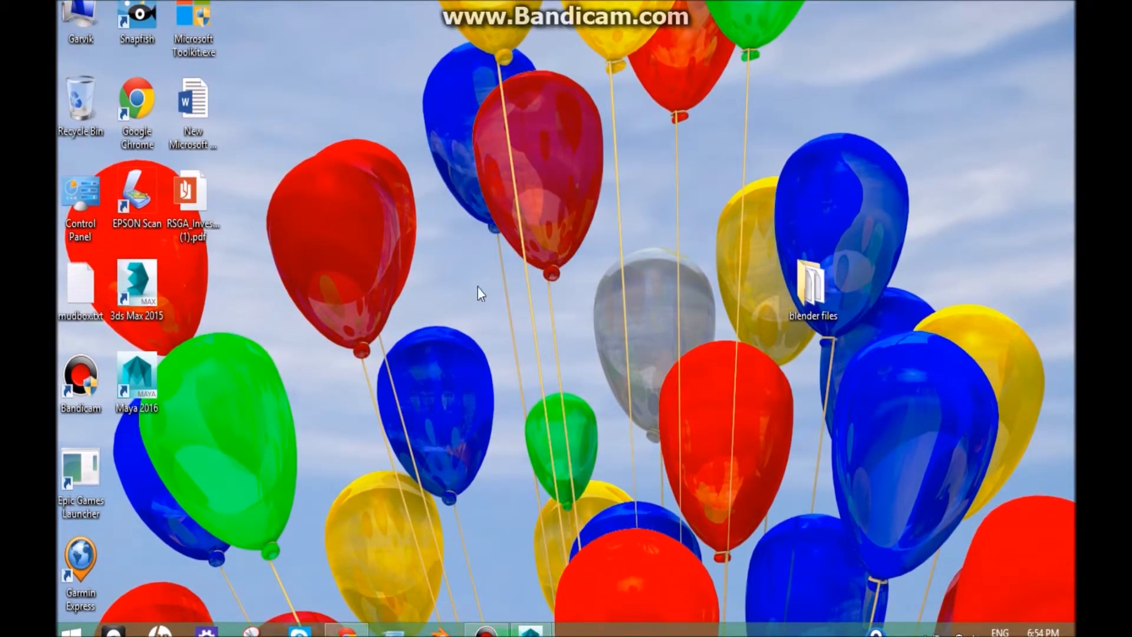
{"action": "mouse_move", "coordinate": [433, 290]}
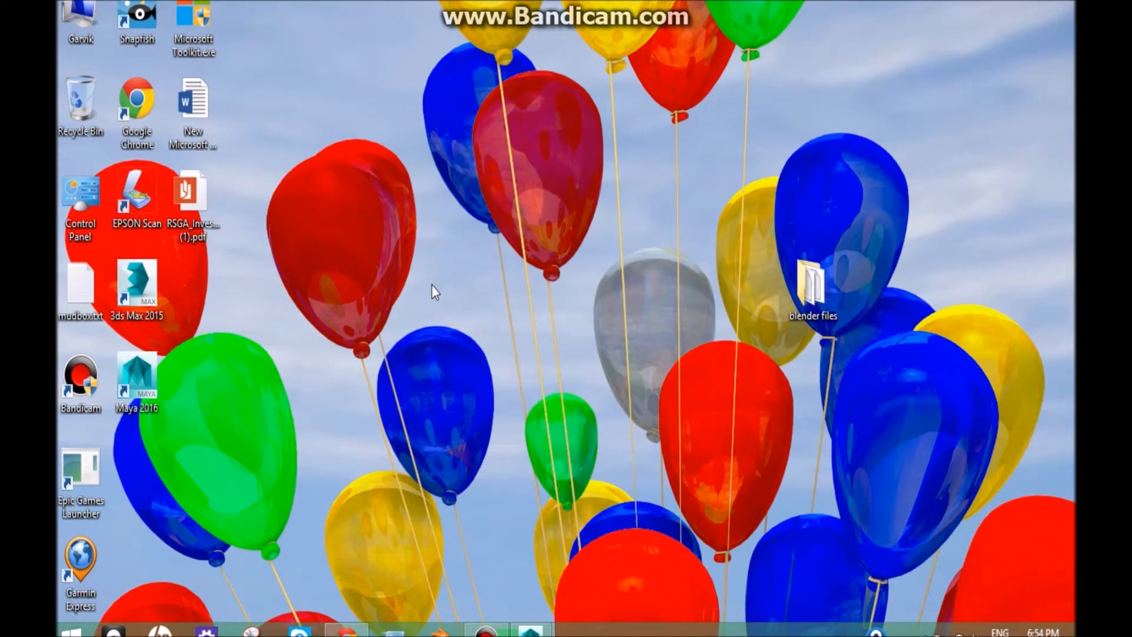
{"action": "mouse_move", "coordinate": [396, 232]}
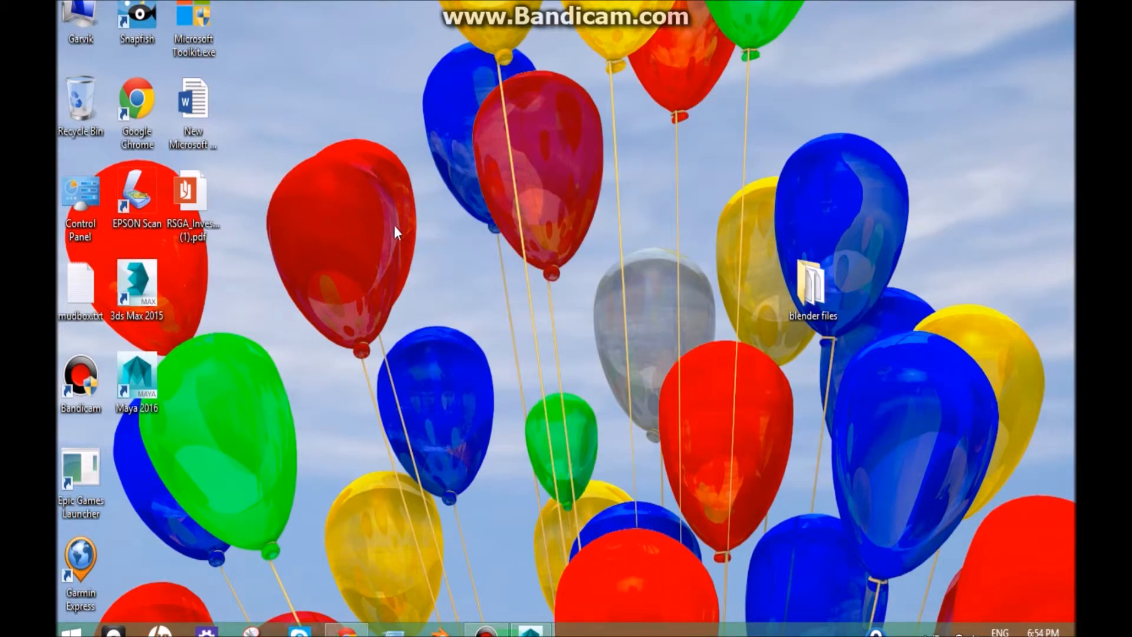
{"action": "mouse_move", "coordinate": [364, 260]}
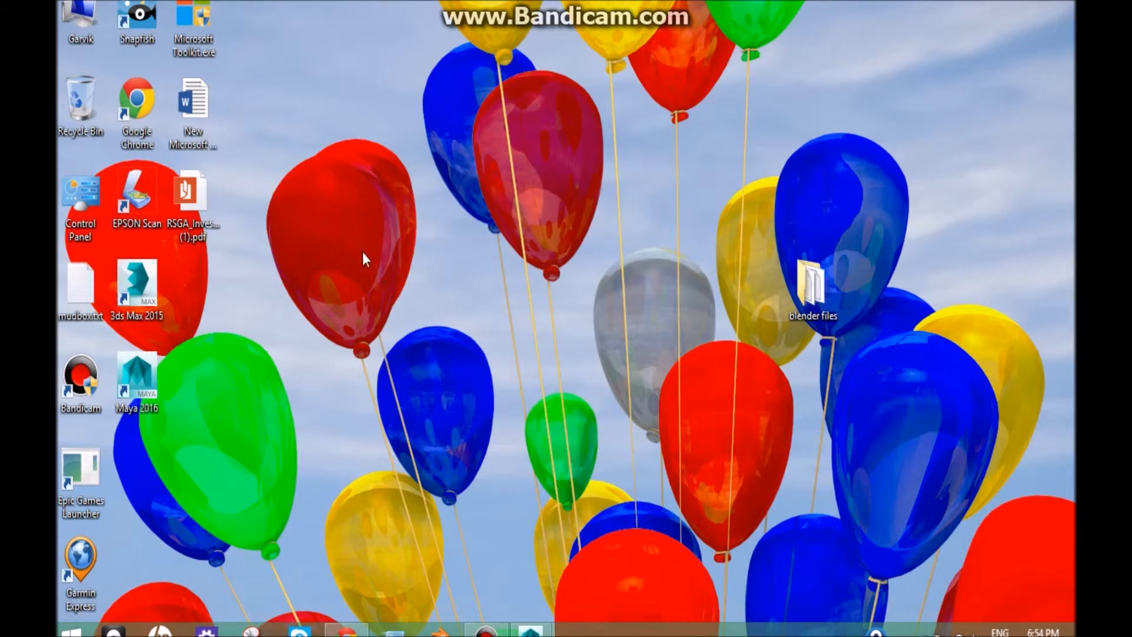
{"action": "mouse_move", "coordinate": [415, 199]}
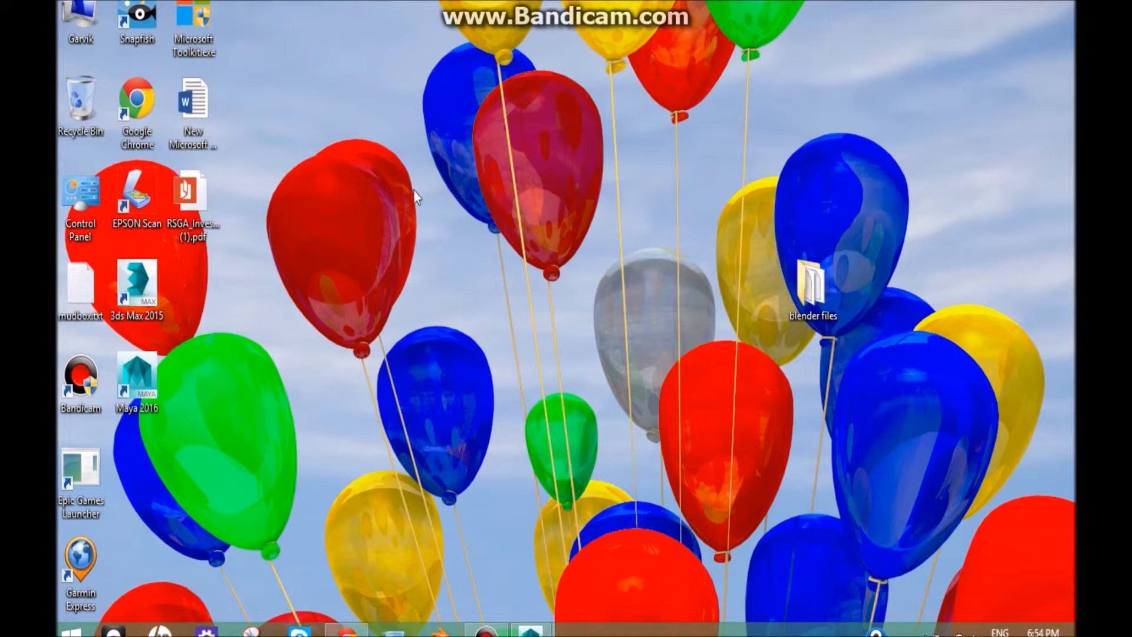
{"action": "mouse_move", "coordinate": [407, 232]}
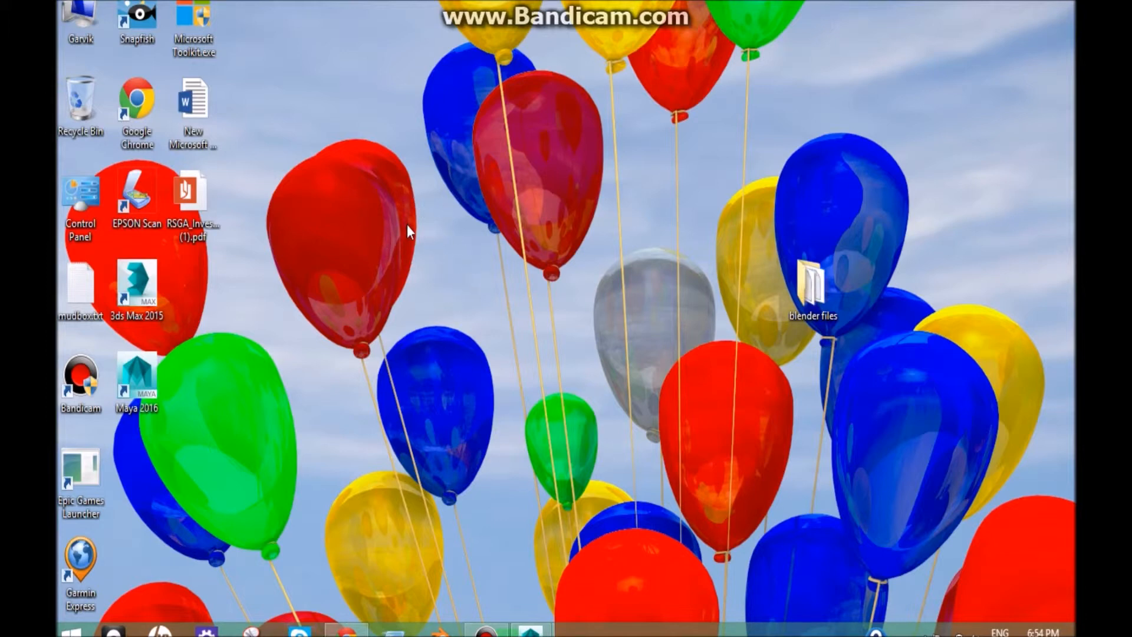
{"action": "mouse_move", "coordinate": [482, 438]}
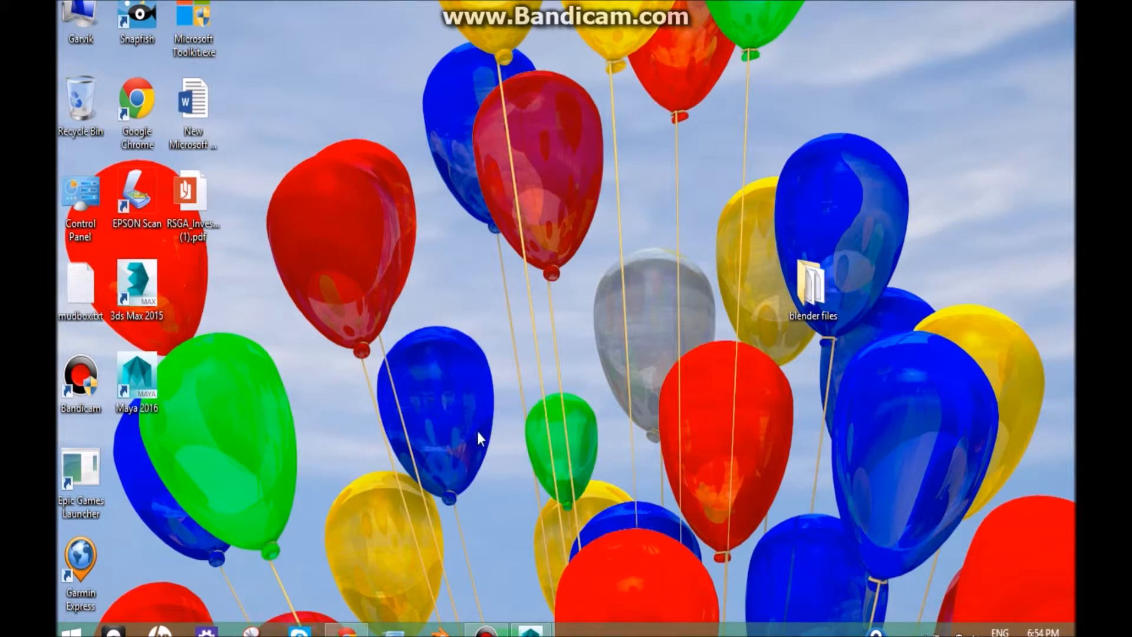
{"action": "mouse_move", "coordinate": [491, 401]}
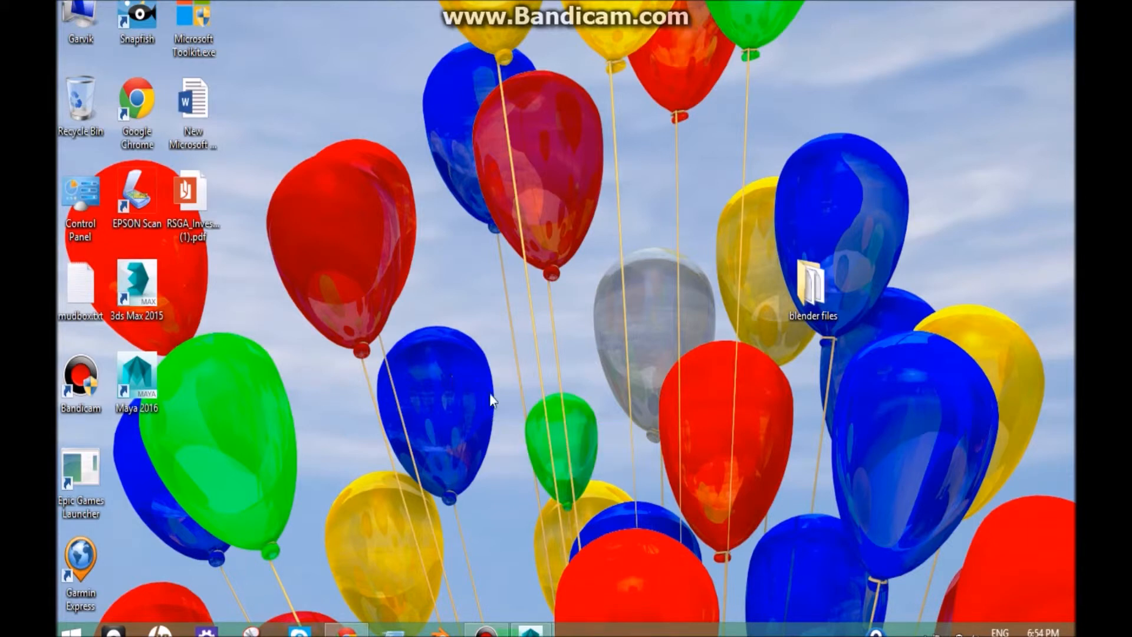
{"action": "mouse_move", "coordinate": [516, 440]}
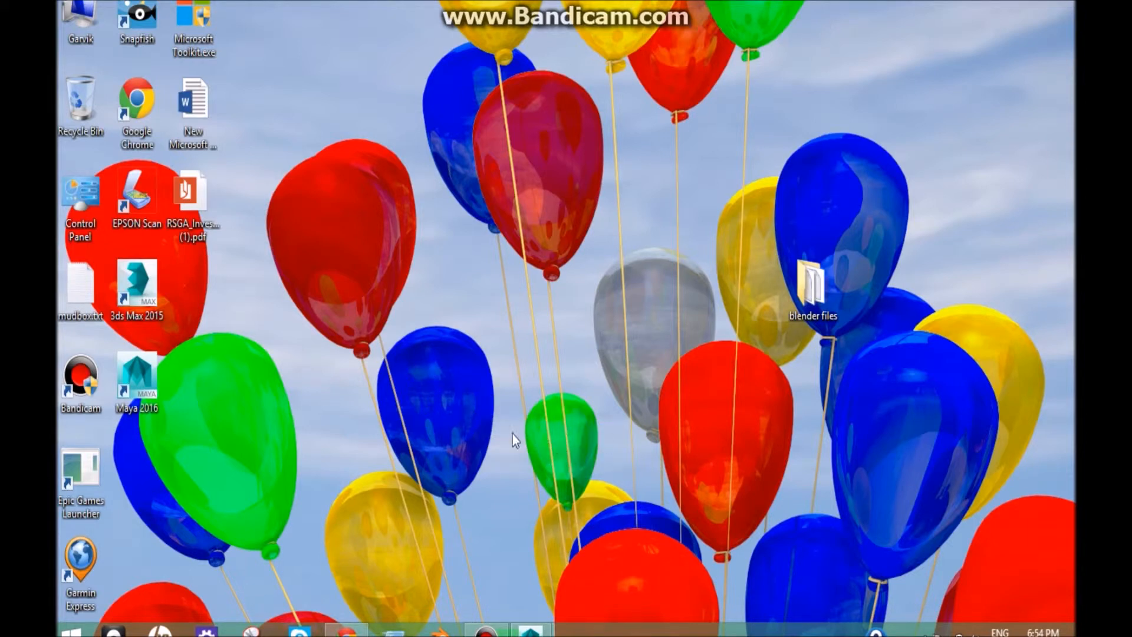
{"action": "mouse_move", "coordinate": [330, 442]}
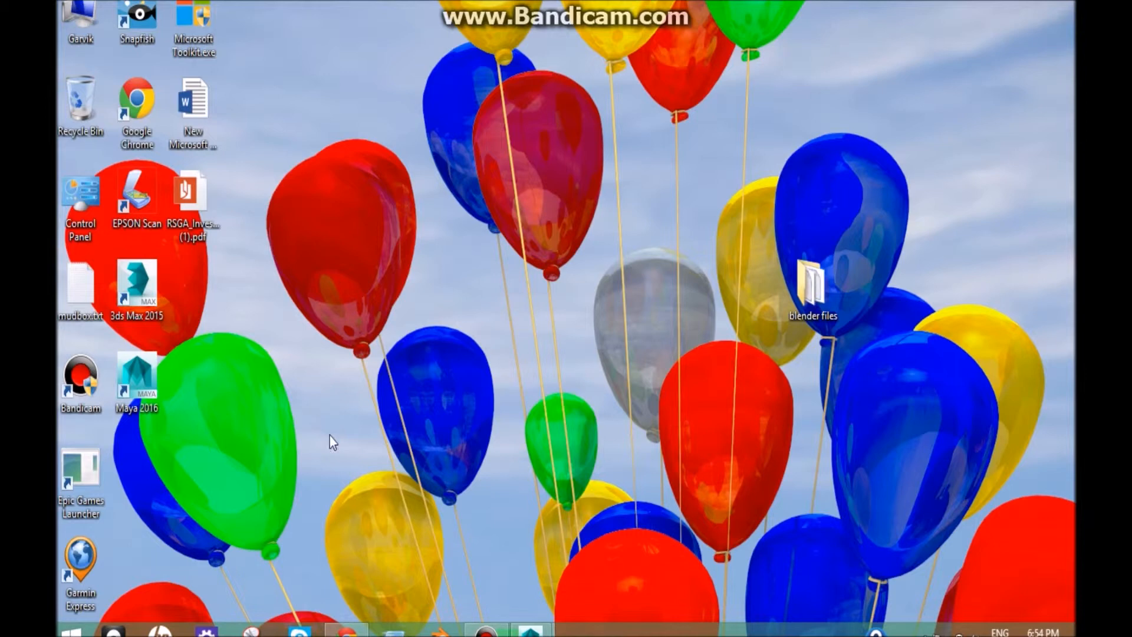
{"action": "mouse_move", "coordinate": [382, 270]}
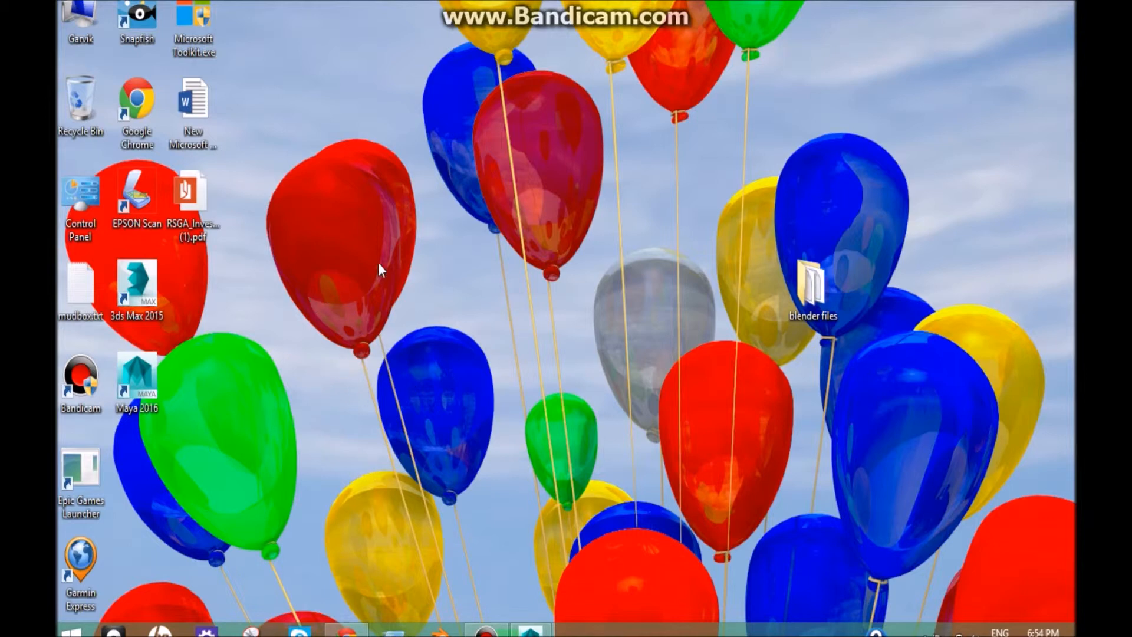
{"action": "mouse_move", "coordinate": [451, 274]}
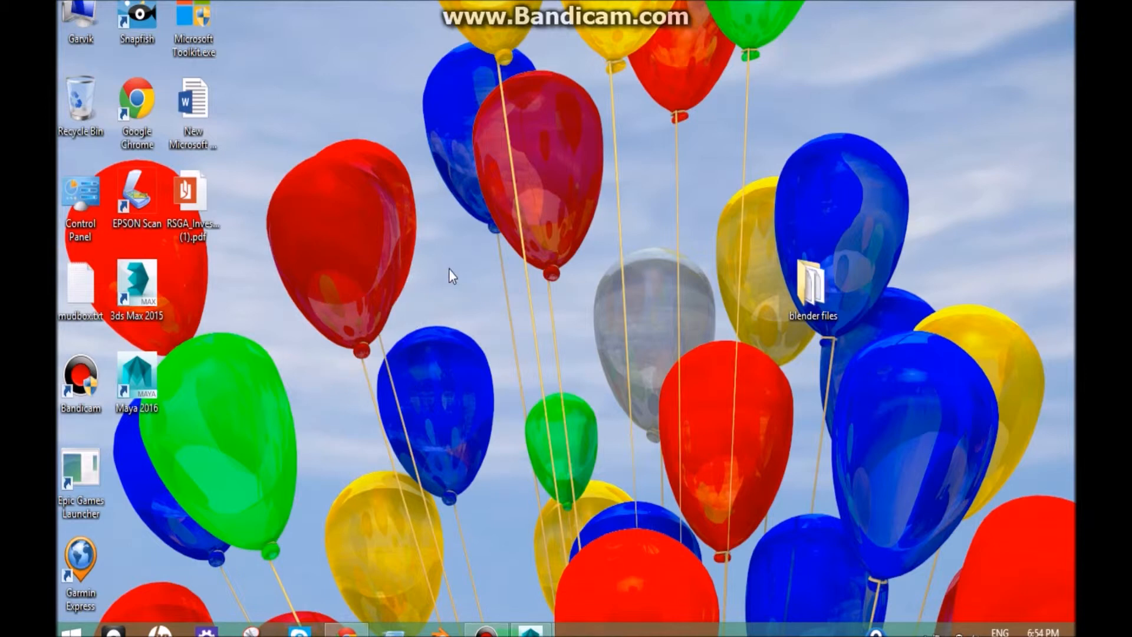
{"action": "mouse_move", "coordinate": [482, 296]}
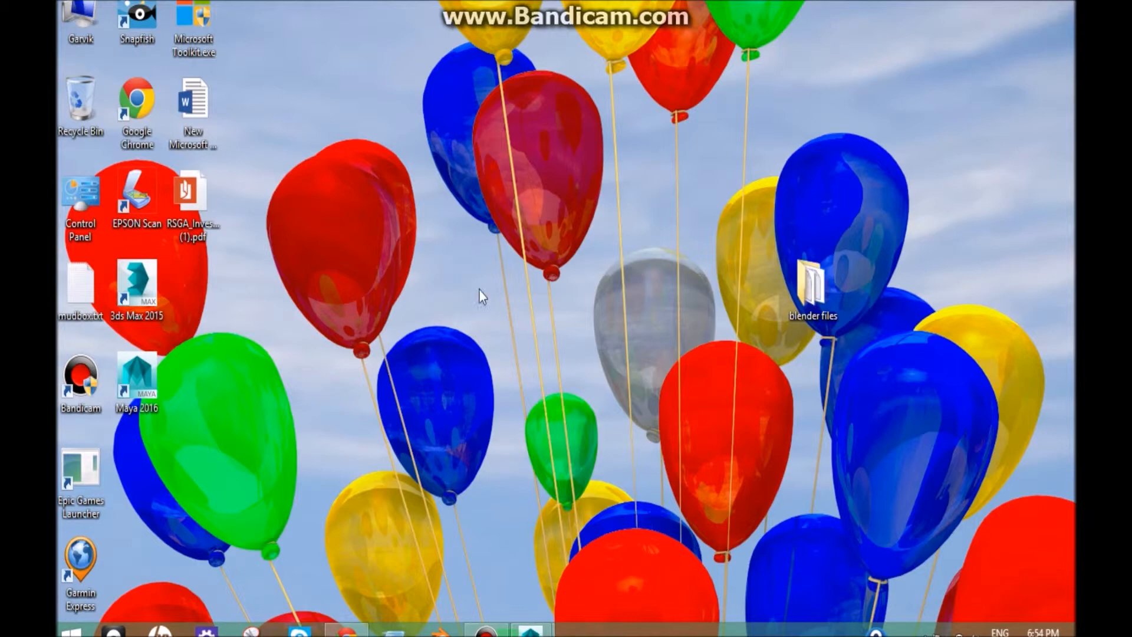
{"action": "mouse_move", "coordinate": [386, 353]}
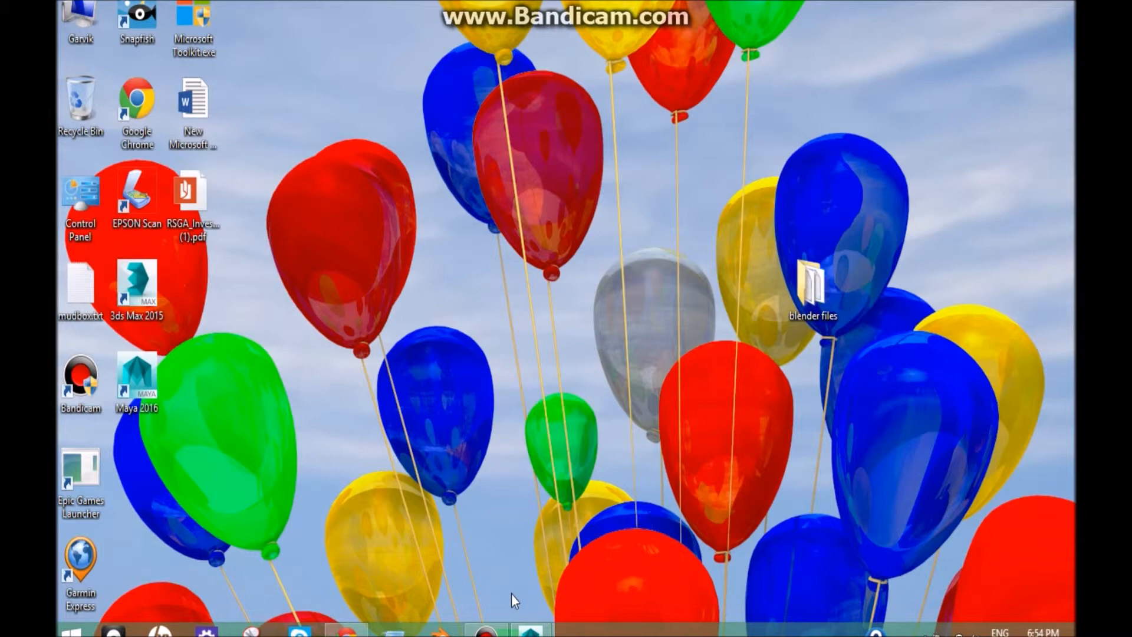
{"action": "mouse_move", "coordinate": [529, 630]}
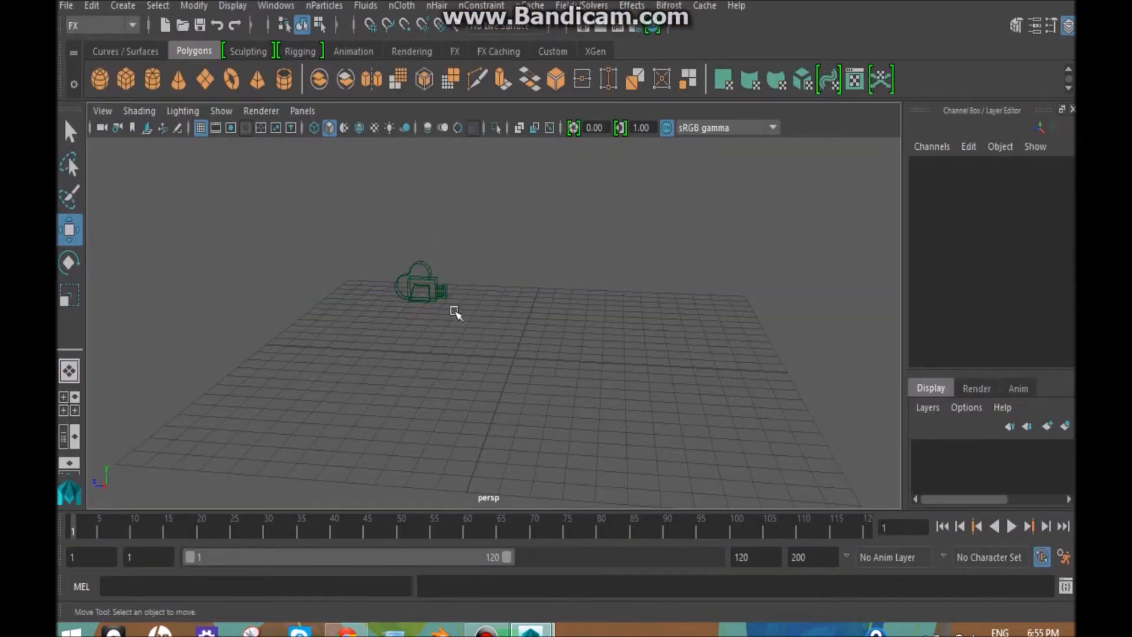
Step: Select the camera on the empty Maya grid to view its attributes
{"action": "left_click", "coordinate": [419, 285]}
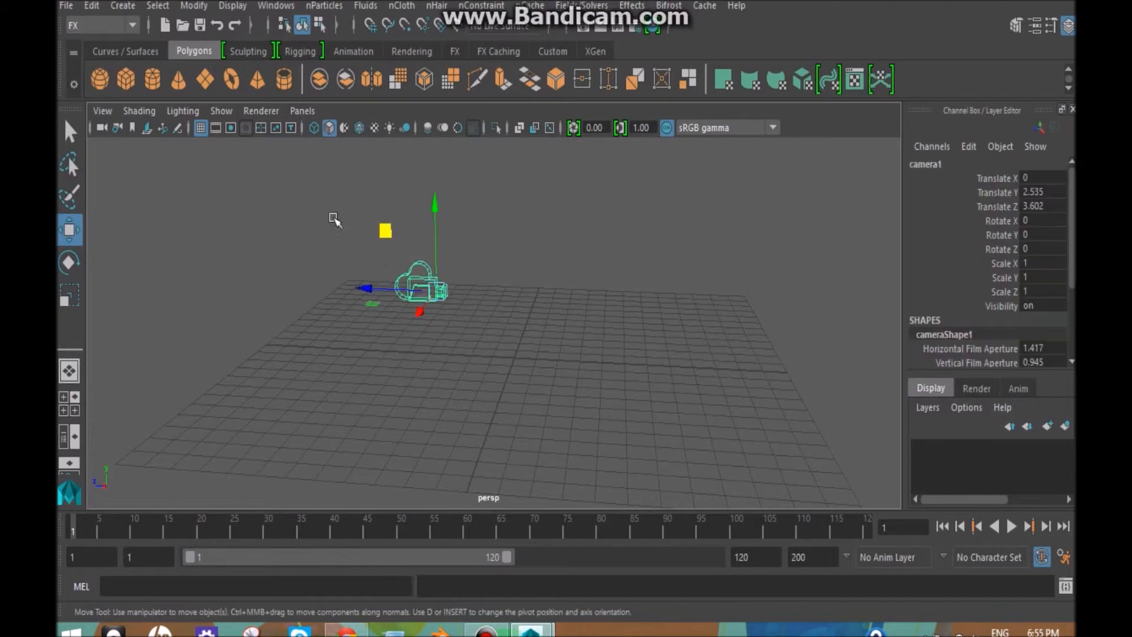
{"action": "mouse_move", "coordinate": [479, 321]}
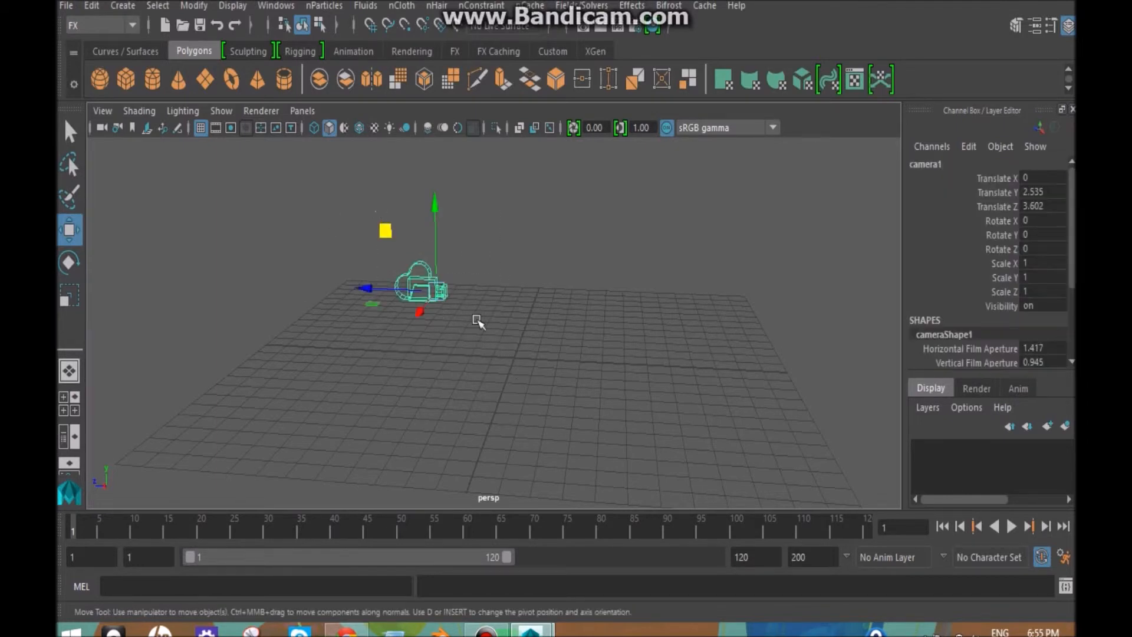
{"action": "mouse_move", "coordinate": [386, 276]}
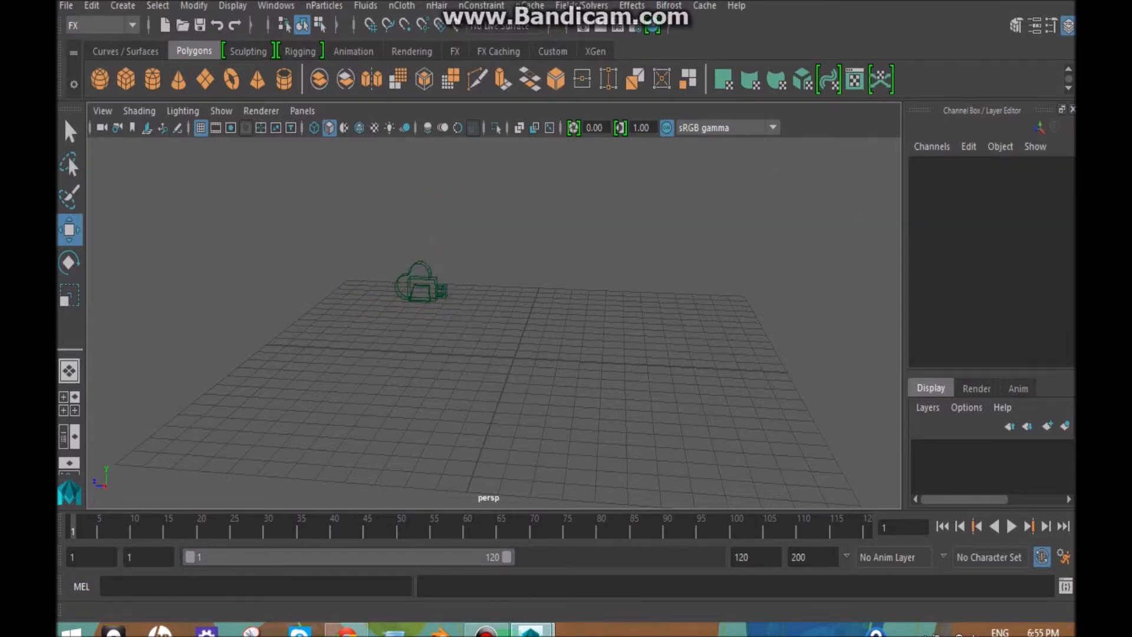
{"action": "mouse_move", "coordinate": [531, 629]}
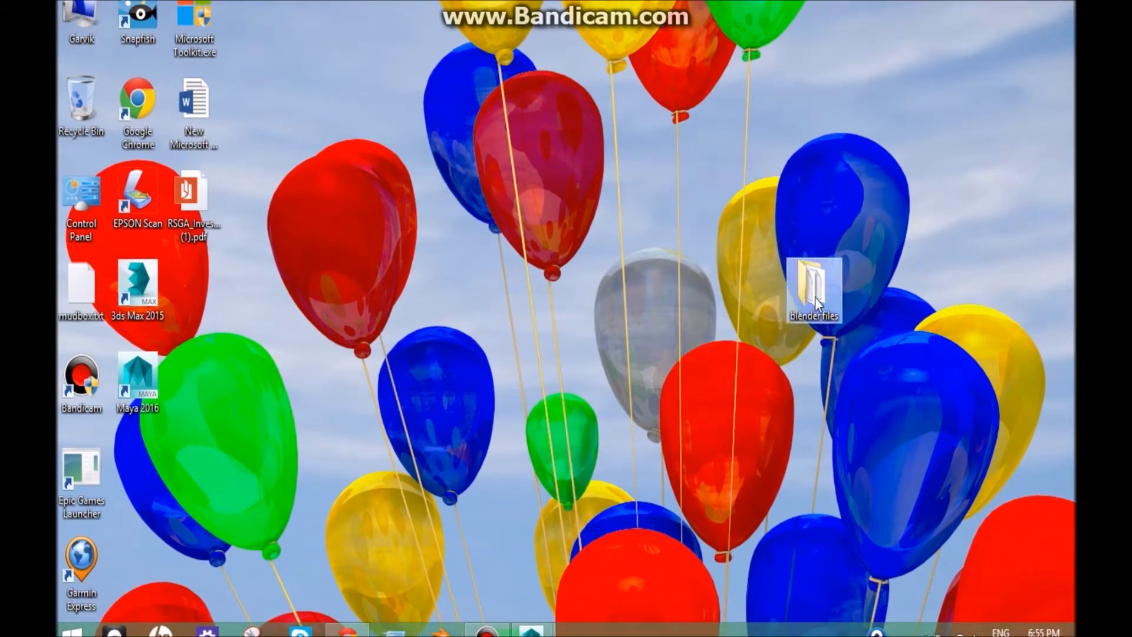
Step: Open the 'blender files' desktop folder and its New Text Document.txt with launch commands
{"action": "double_click", "coordinate": [816, 282]}
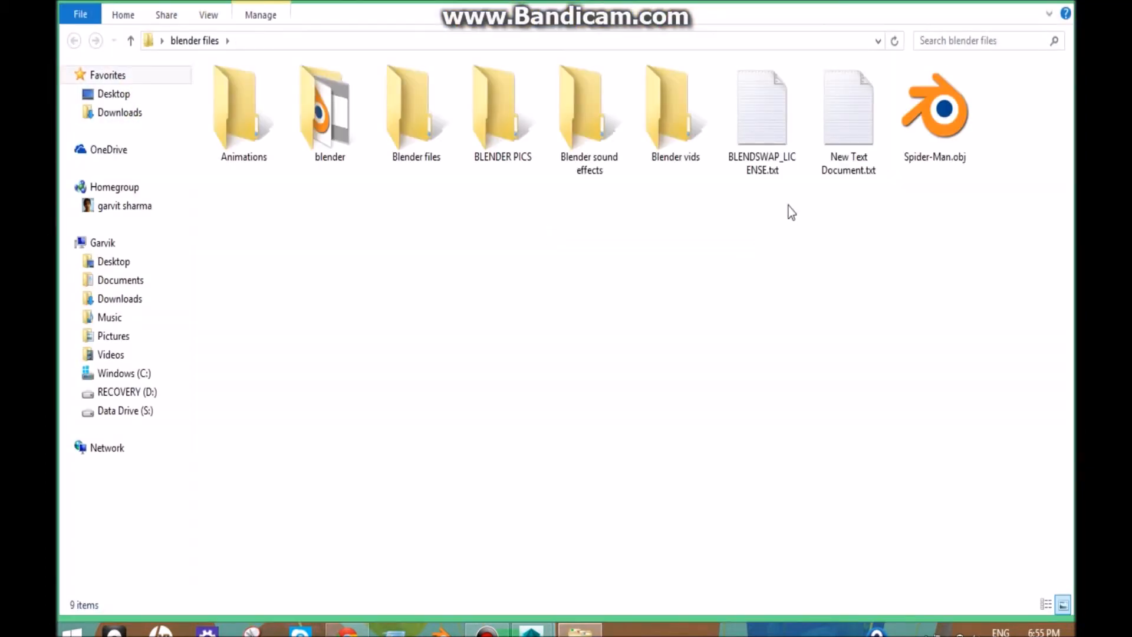
{"action": "left_click", "coordinate": [761, 109]}
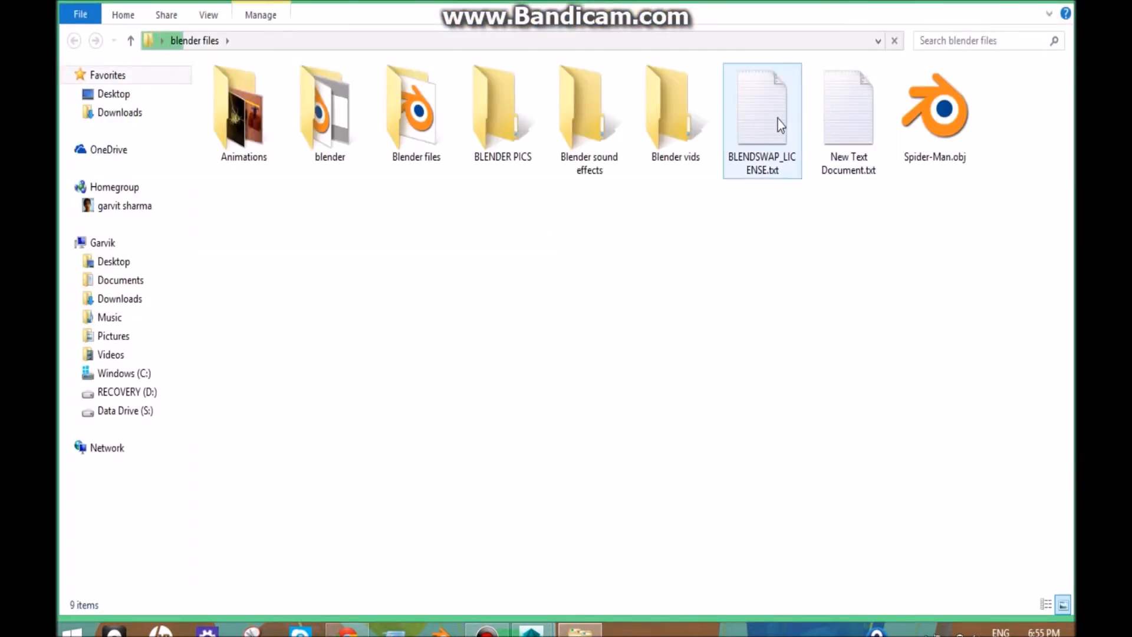
{"action": "left_click", "coordinate": [762, 108]}
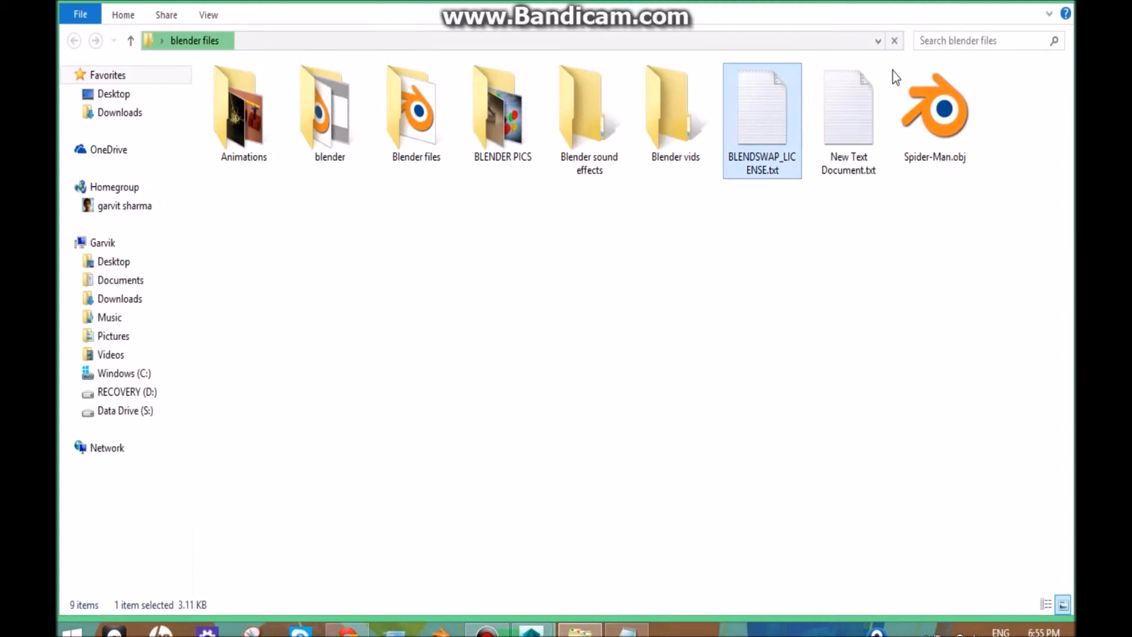
{"action": "double_click", "coordinate": [848, 109]}
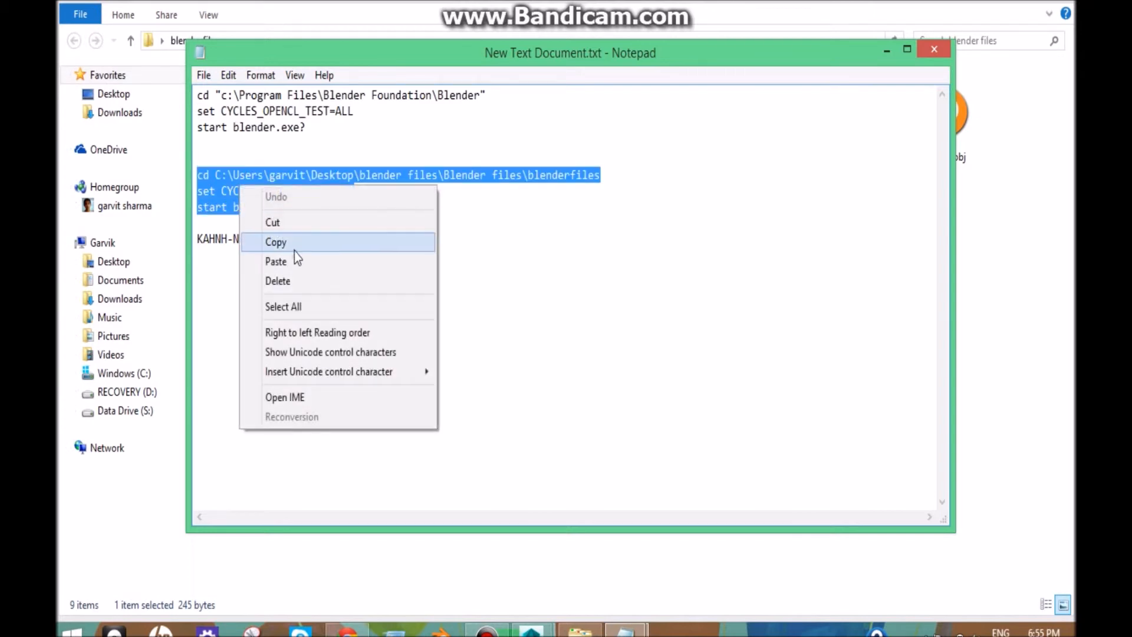
Step: Copy the cd/set CYCLES_OPENCL_TEST=ALL/start lines and close Notepad
{"action": "left_click", "coordinate": [275, 242]}
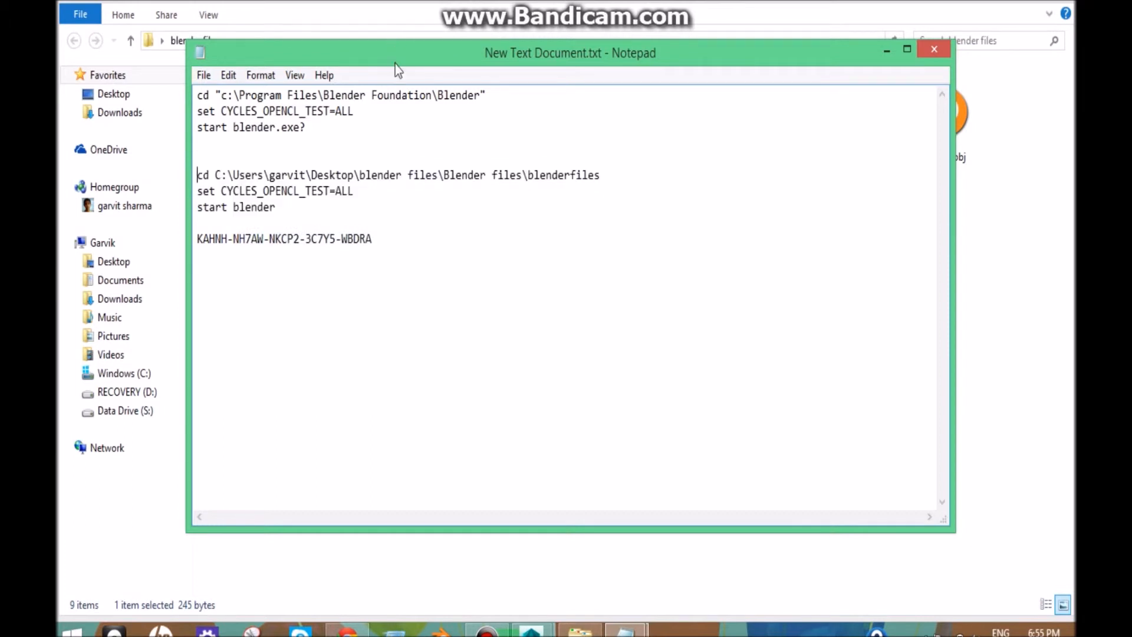
{"action": "mouse_move", "coordinate": [915, 87]}
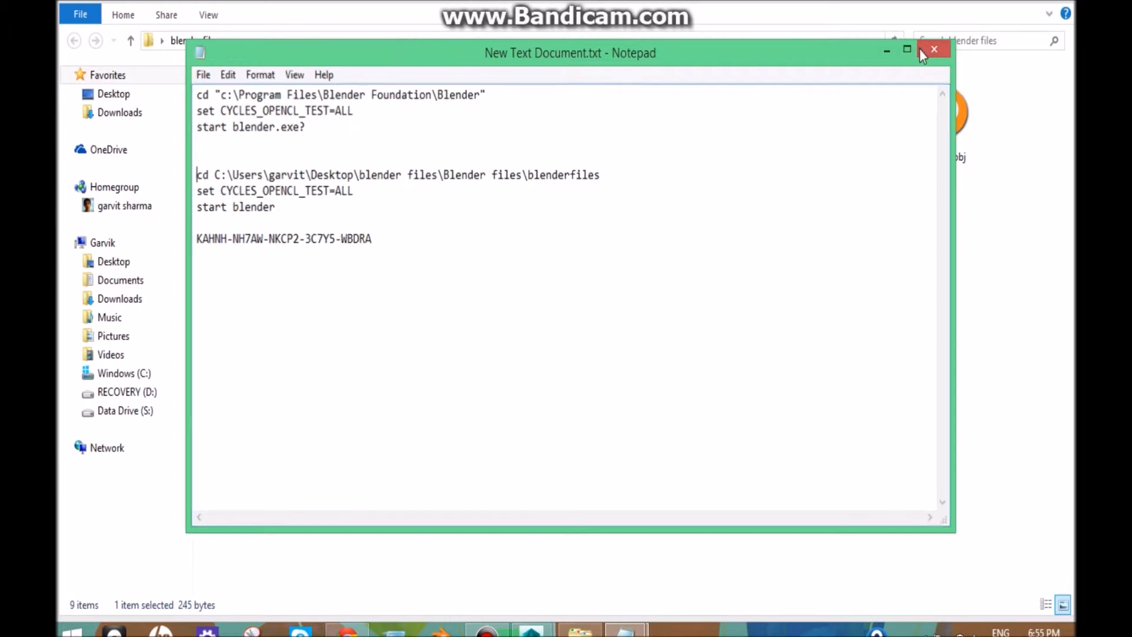
{"action": "left_click", "coordinate": [933, 49]}
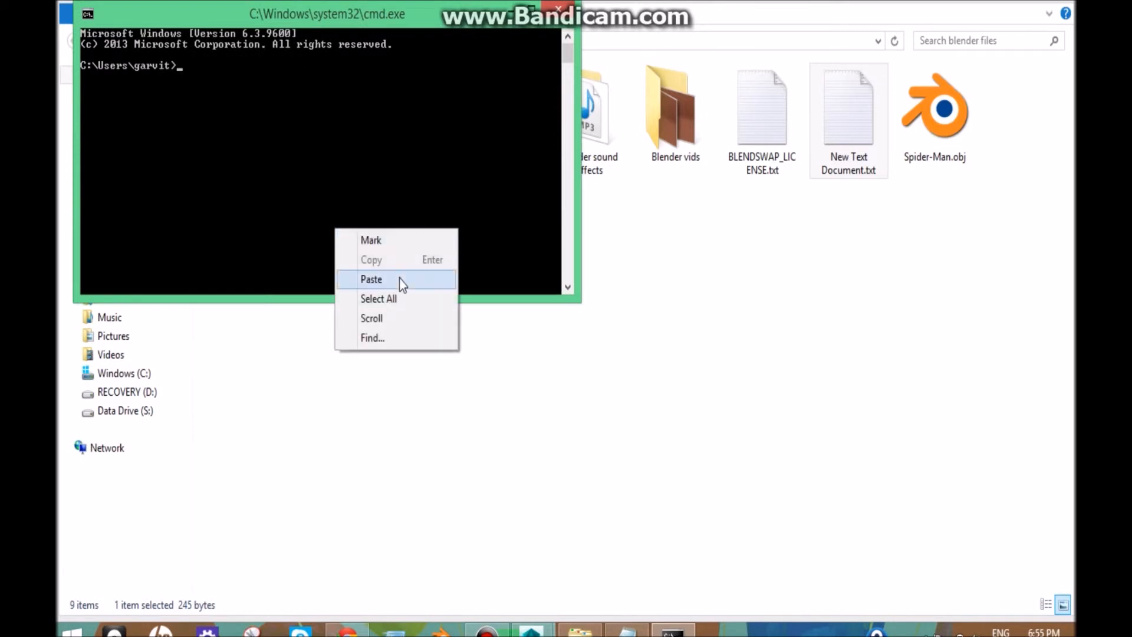
Step: Paste the copied launch commands into Command Prompt to start Blender
{"action": "left_click", "coordinate": [370, 279]}
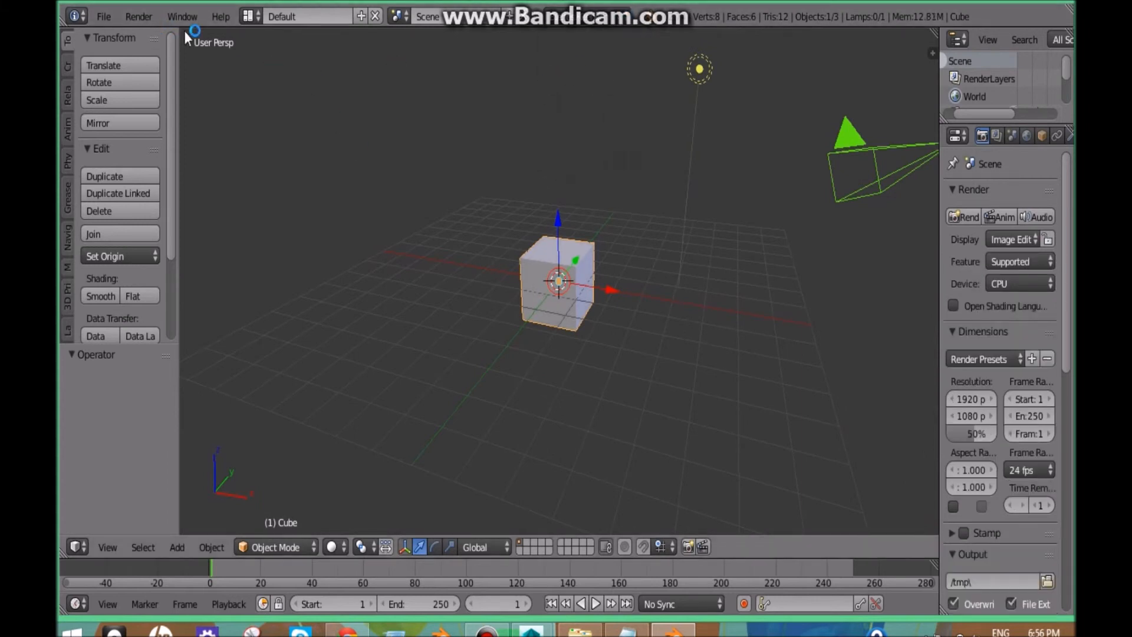
{"action": "mouse_move", "coordinate": [324, 139]}
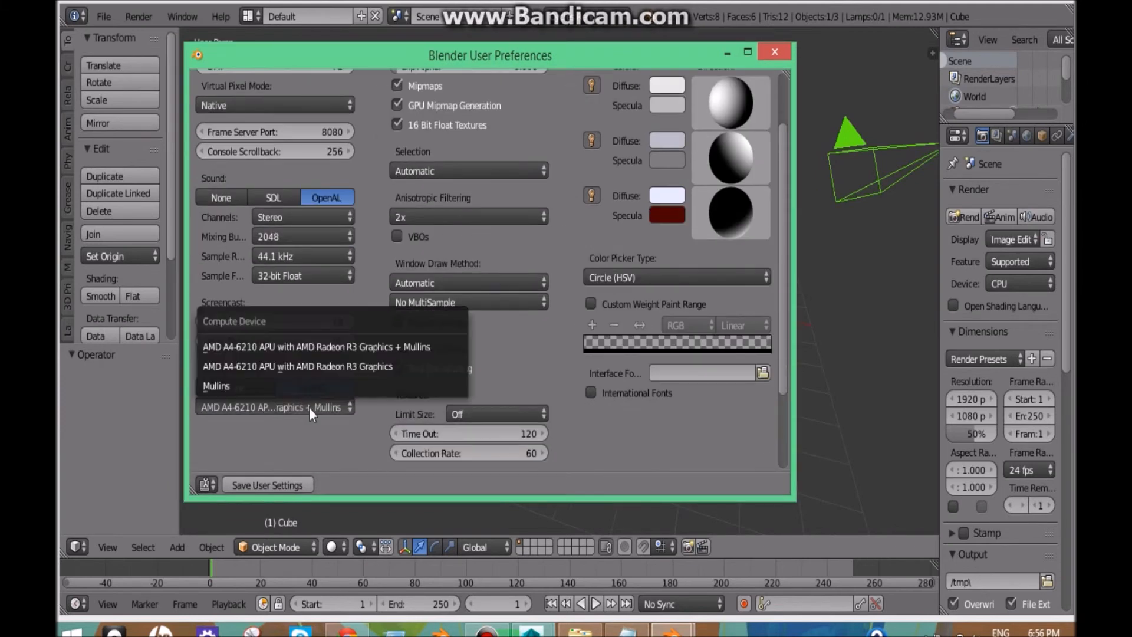
{"action": "mouse_move", "coordinate": [287, 389]}
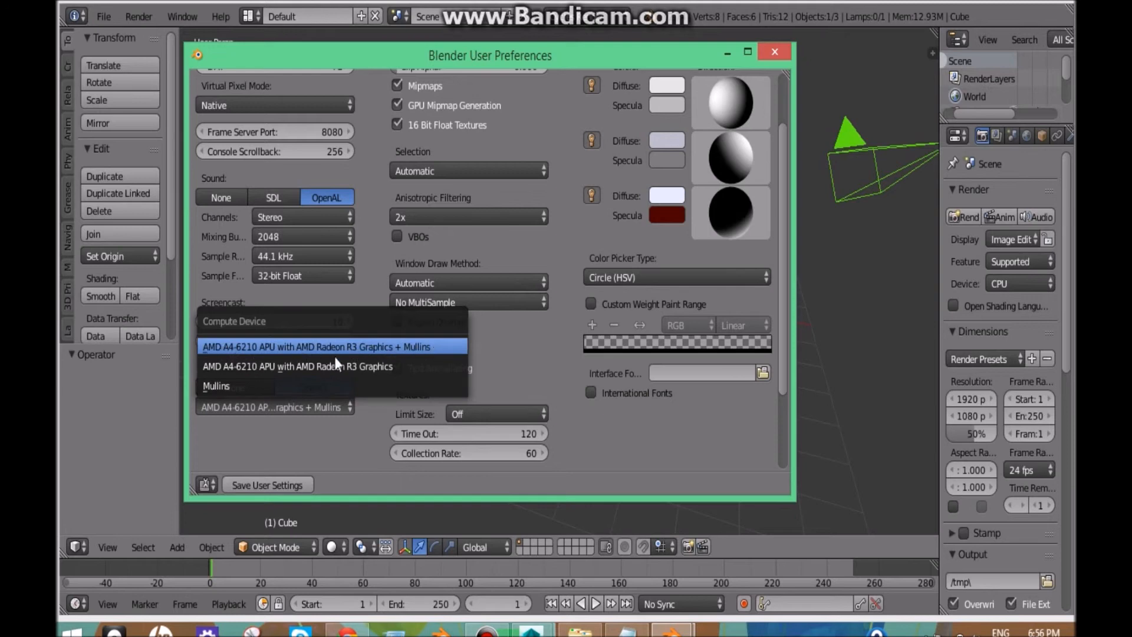
{"action": "mouse_move", "coordinate": [289, 385]}
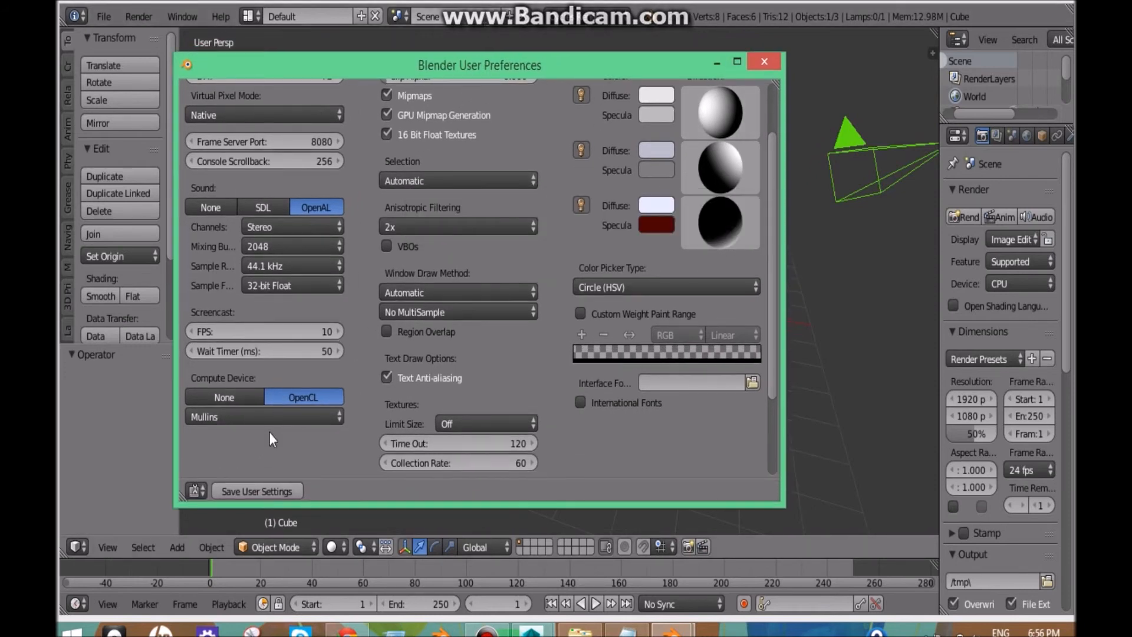
Step: Set Blender's Compute Device to OpenCL using the Mullins GPU
{"action": "left_click", "coordinate": [763, 61]}
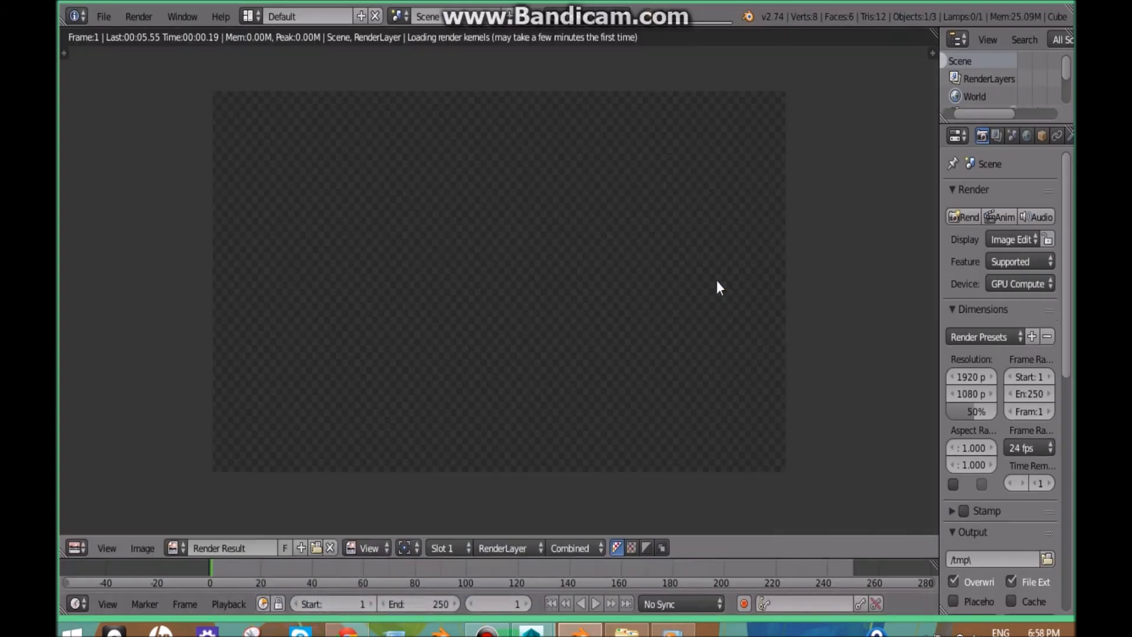
{"action": "mouse_move", "coordinate": [516, 86]}
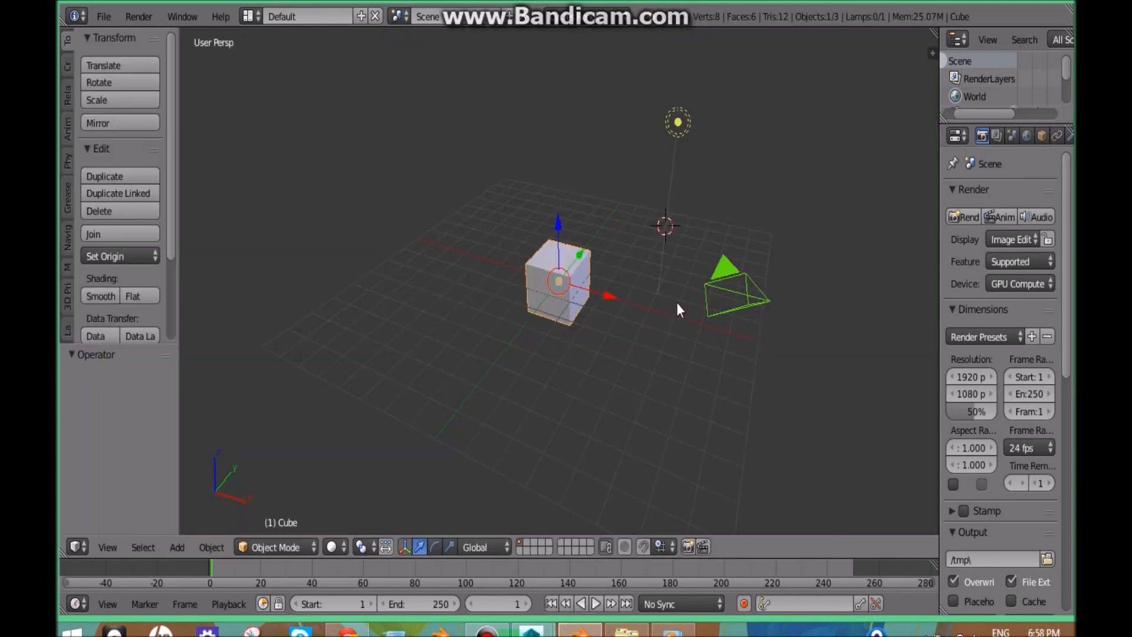
{"action": "mouse_move", "coordinate": [611, 335]}
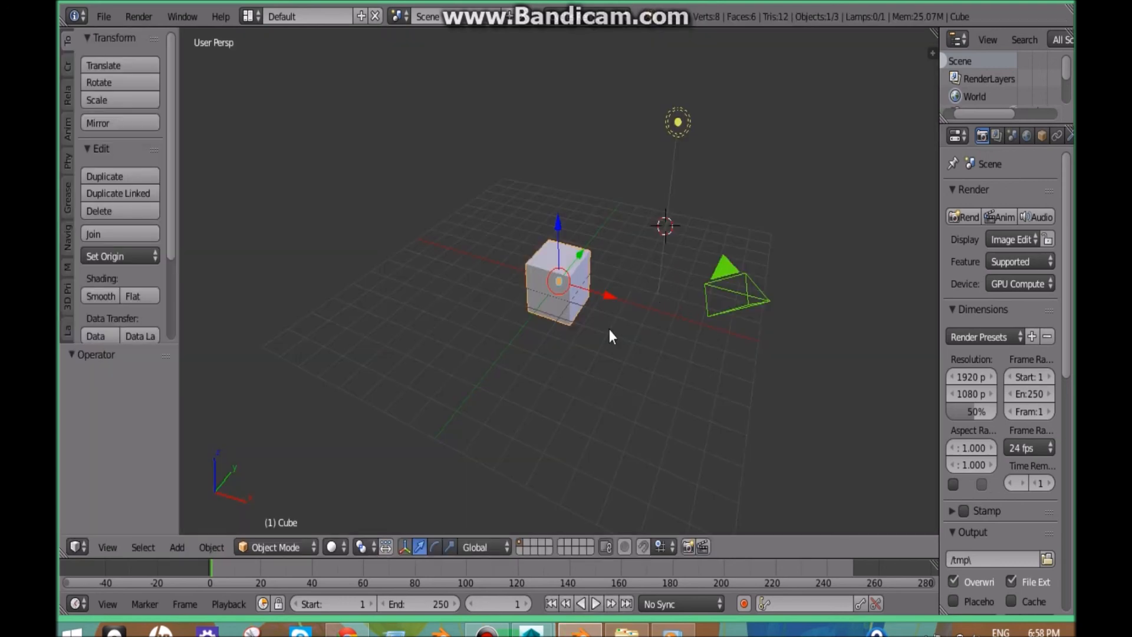
{"action": "mouse_move", "coordinate": [588, 354]}
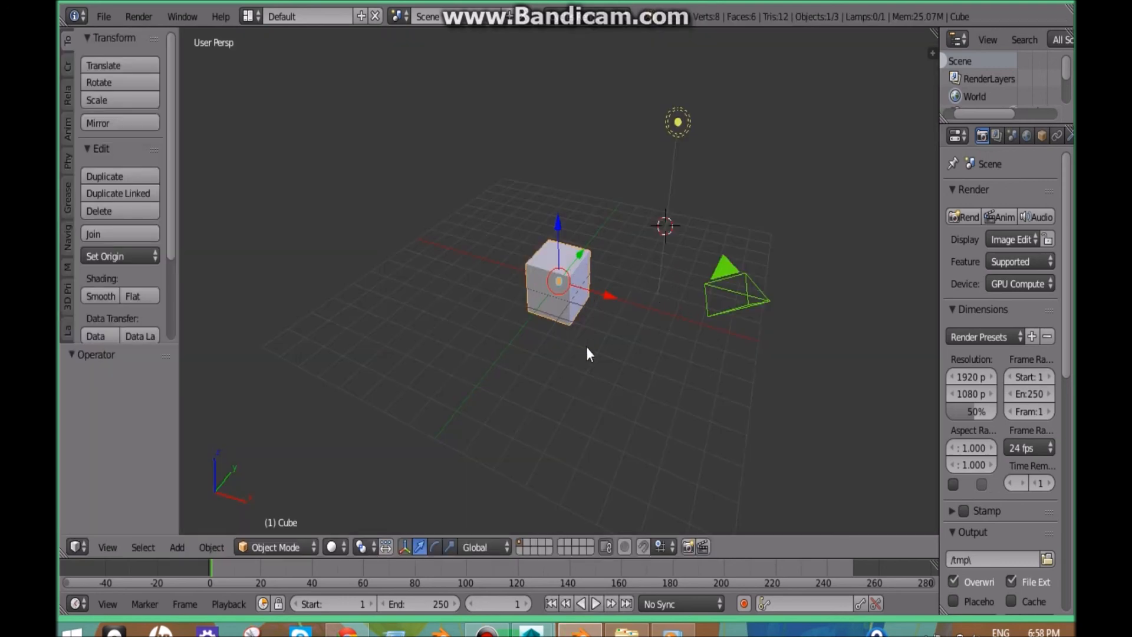